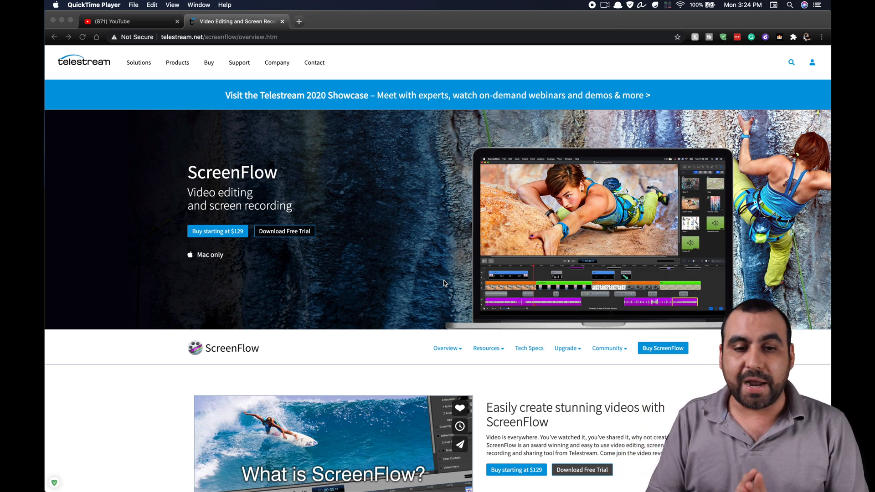
pyautogui.moveTo(196, 272)
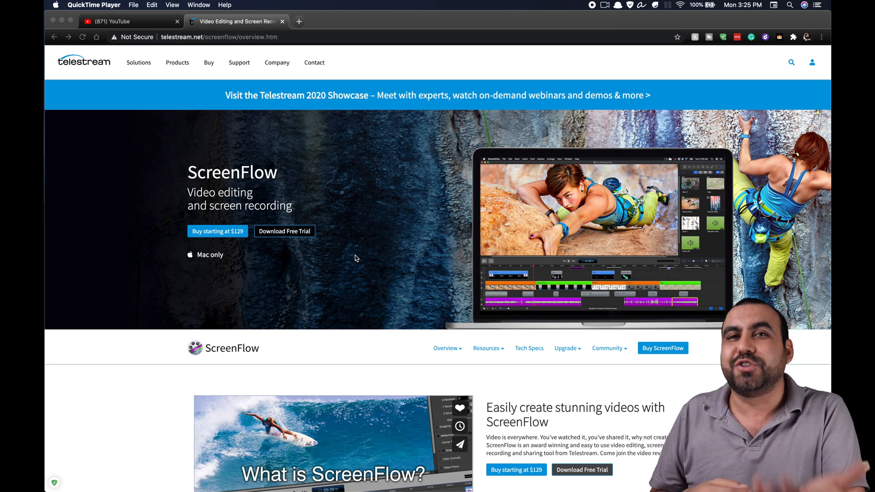
pyautogui.moveTo(483, 88)
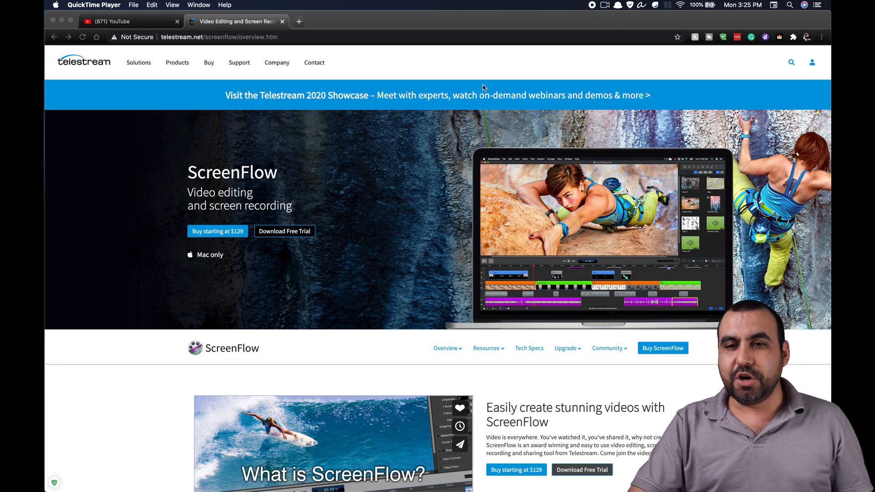
# Step: Enable the FaceTime camera alongside desktop, mic and computer audio, then start recording
pyautogui.click(604, 5)
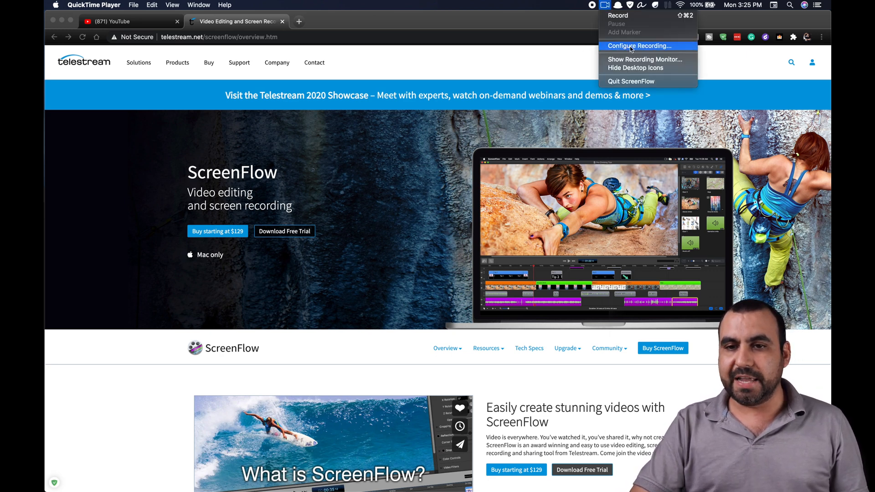
pyautogui.click(634, 45)
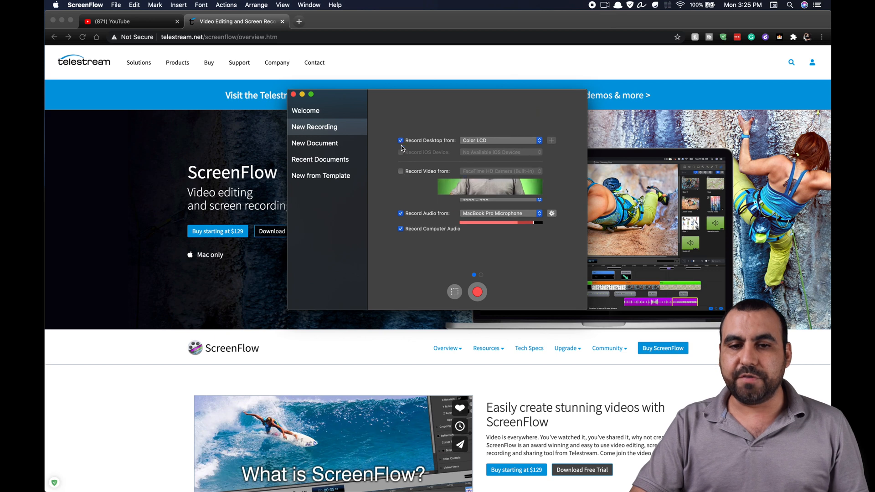
pyautogui.click(400, 171)
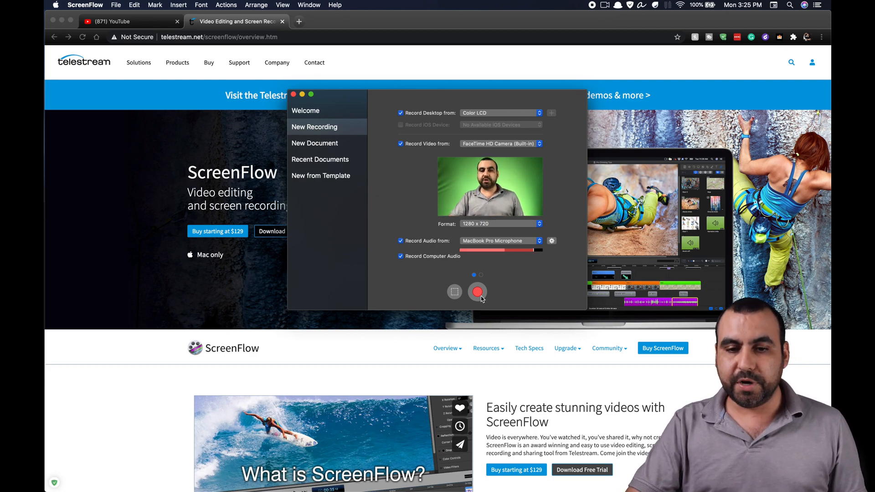
pyautogui.click(477, 292)
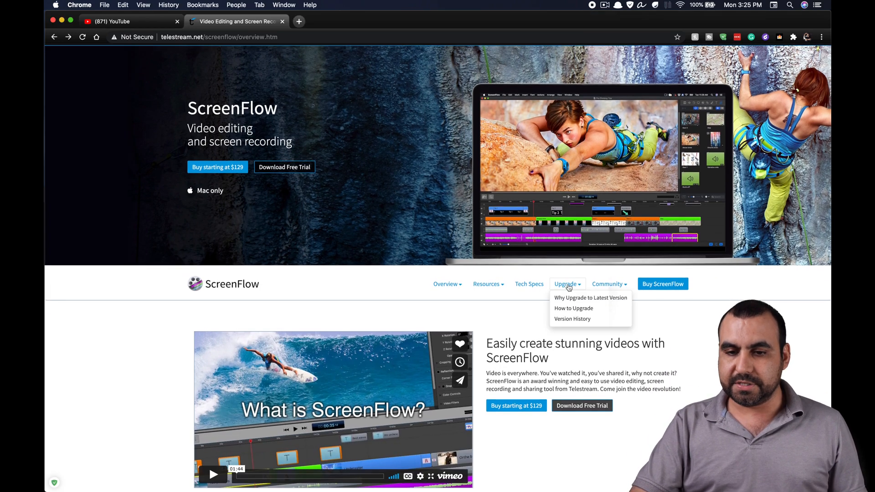
# Step: Navigate to Why Upgrade to Latest Version and scroll to the upgrade pricing list
pyautogui.click(573, 308)
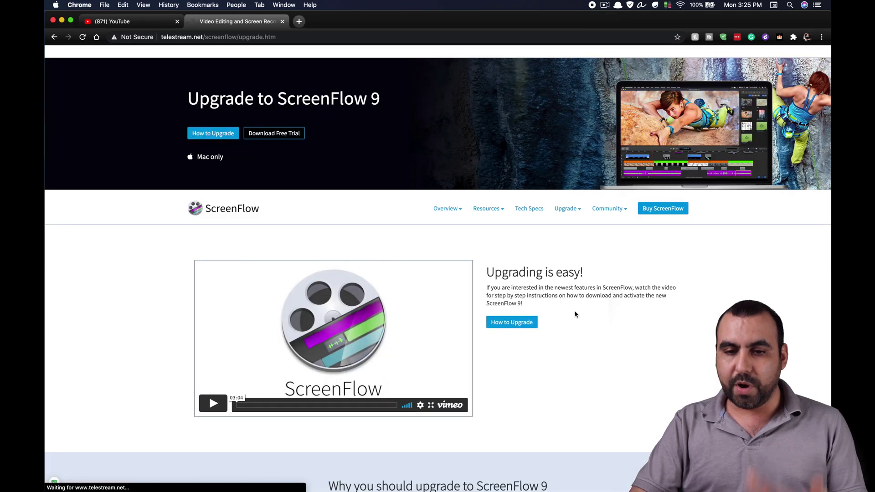
pyautogui.click(565, 179)
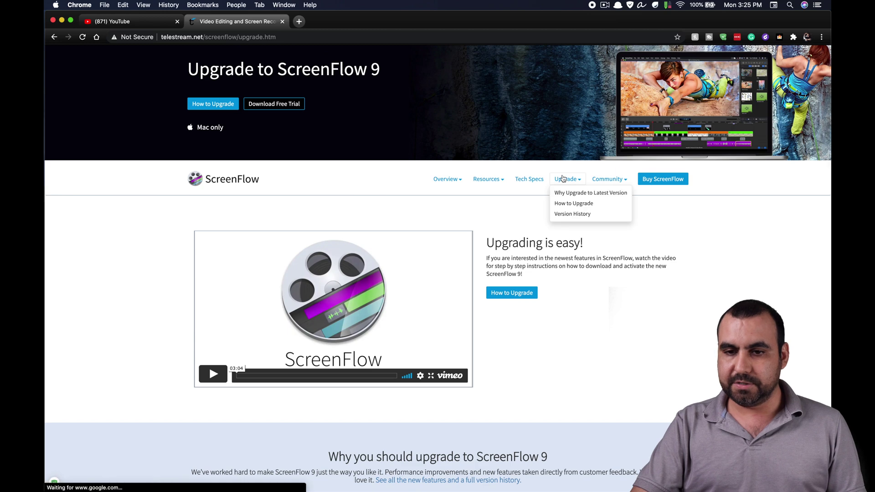
pyautogui.click(590, 193)
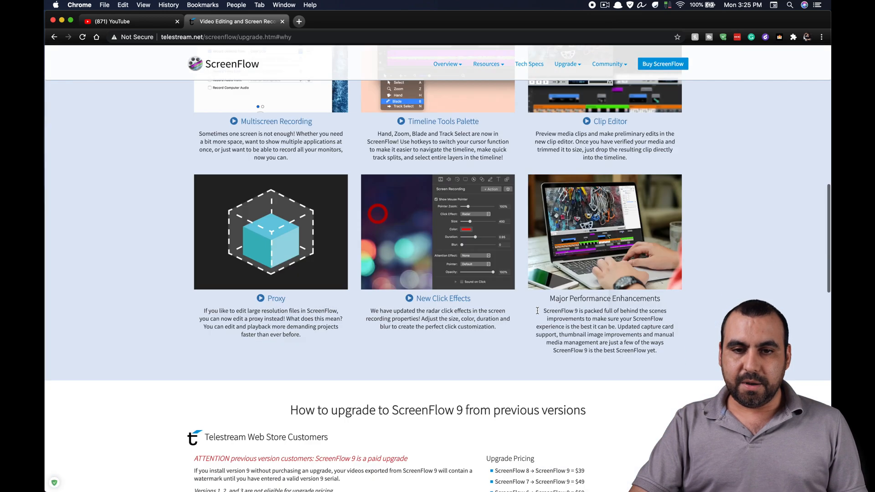
pyautogui.scroll(-3)
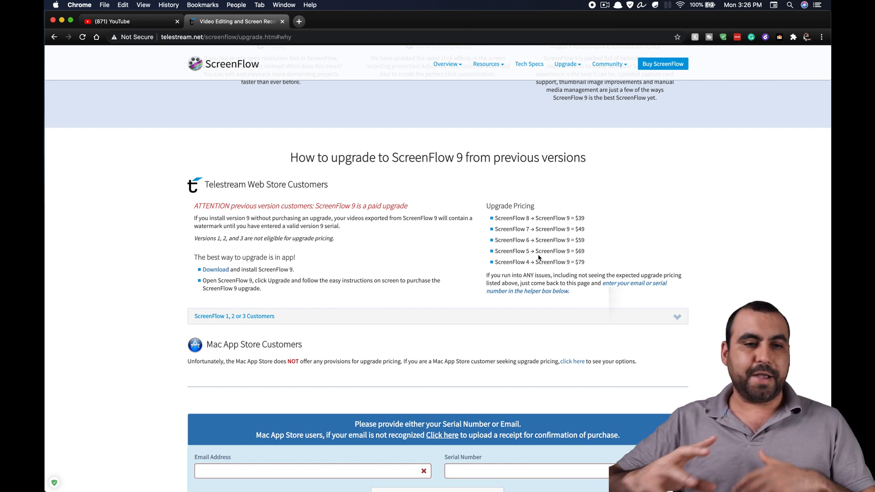
pyautogui.moveTo(600, 19)
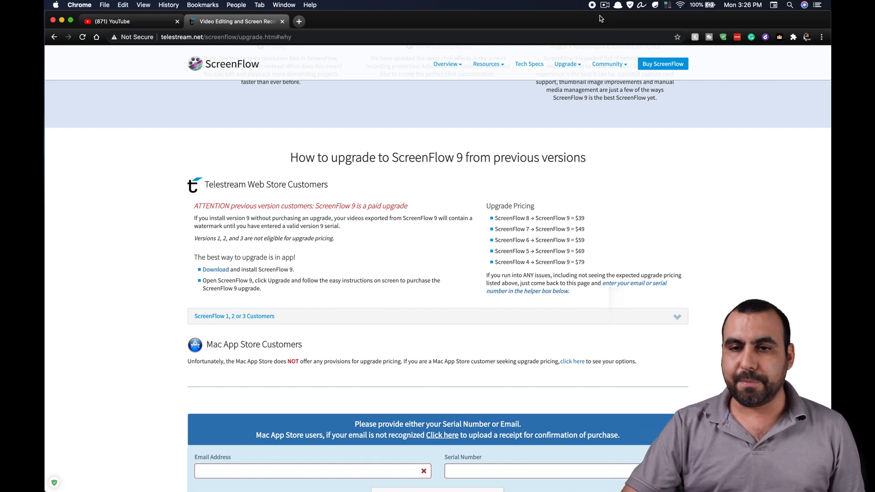
# Step: Stop the recording from the ScreenFlow menu-bar icon so it opens in the editor
pyautogui.click(597, 5)
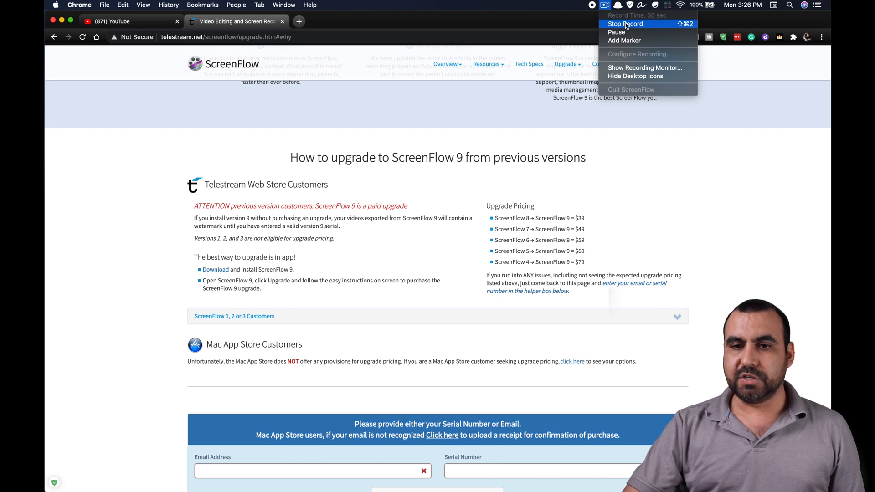
pyautogui.click(626, 23)
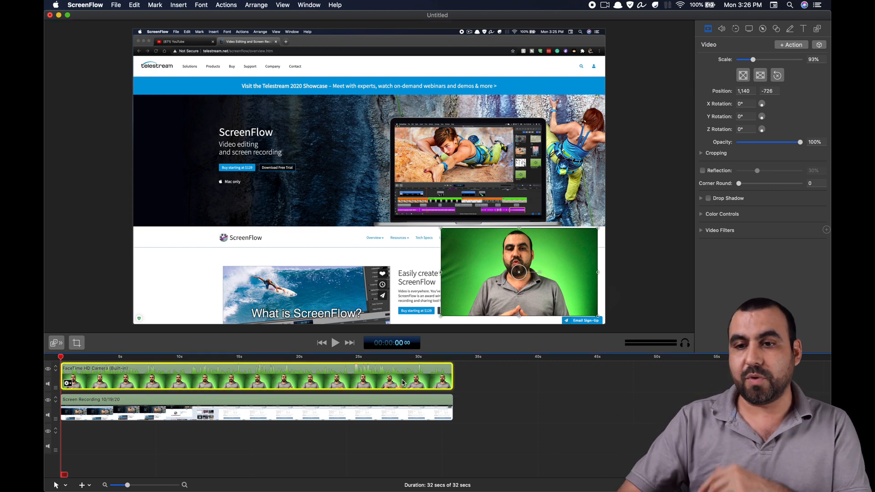
# Step: Scale the webcam clip down, crop the green off its sides and enable a reflection
pyautogui.moveTo(753, 59); pyautogui.dragTo(749, 59)
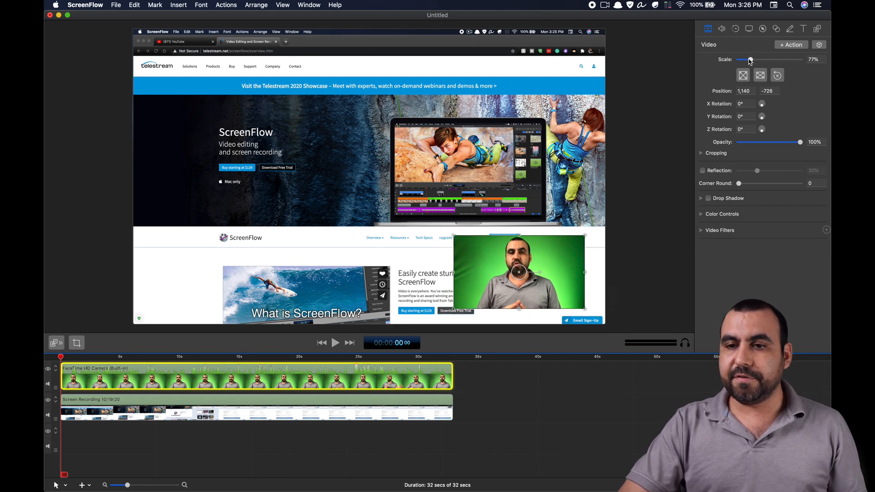
pyautogui.moveTo(749, 61); pyautogui.dragTo(755, 60)
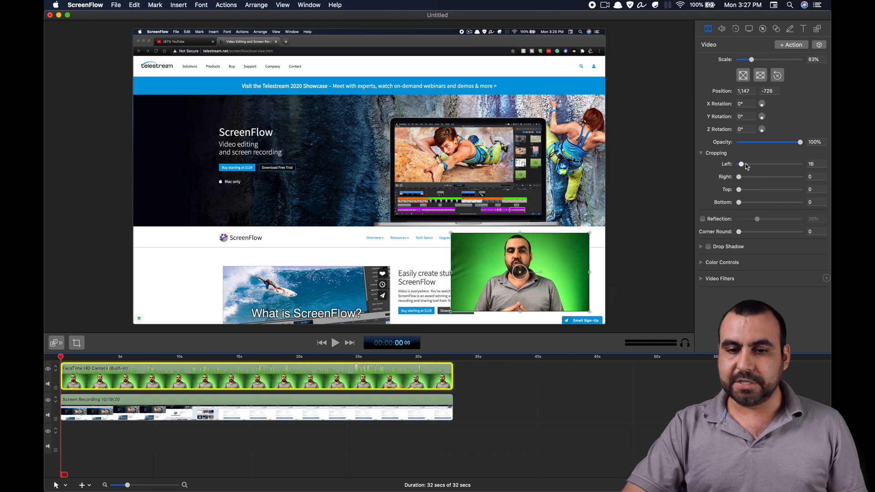
pyautogui.moveTo(739, 176); pyautogui.dragTo(769, 176)
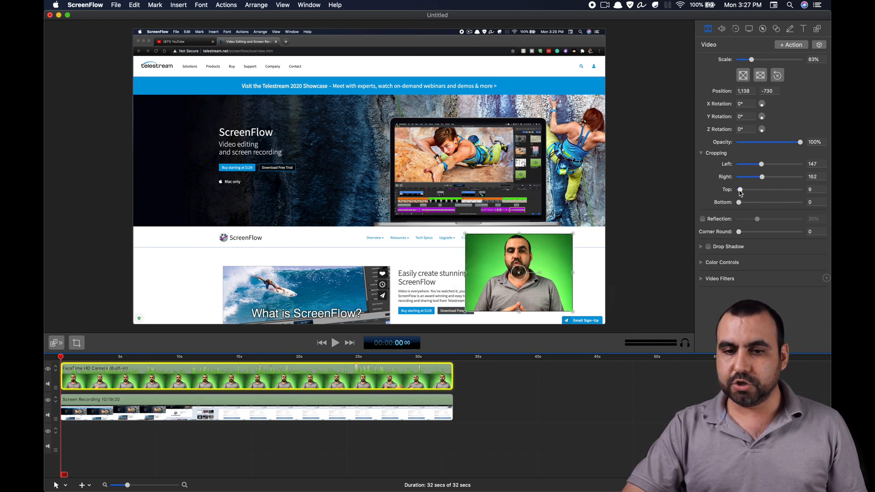
pyautogui.moveTo(740, 190); pyautogui.dragTo(738, 189)
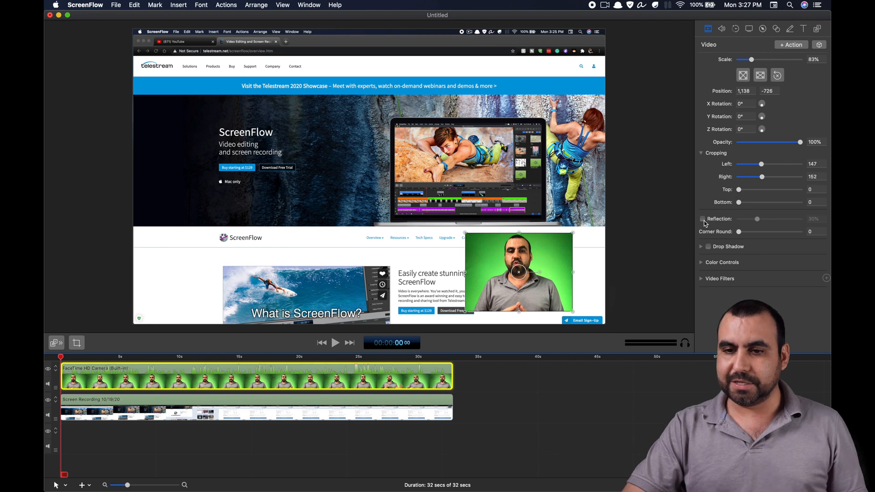
pyautogui.click(702, 219)
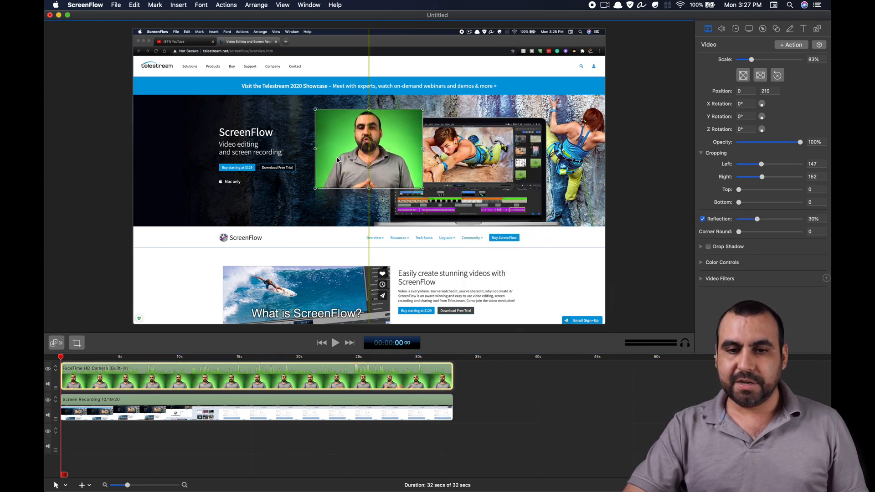
# Step: Move the webcam clip over the page centre with a fainter reflection and rounded corners
pyautogui.moveTo(368, 147); pyautogui.dragTo(330, 192)
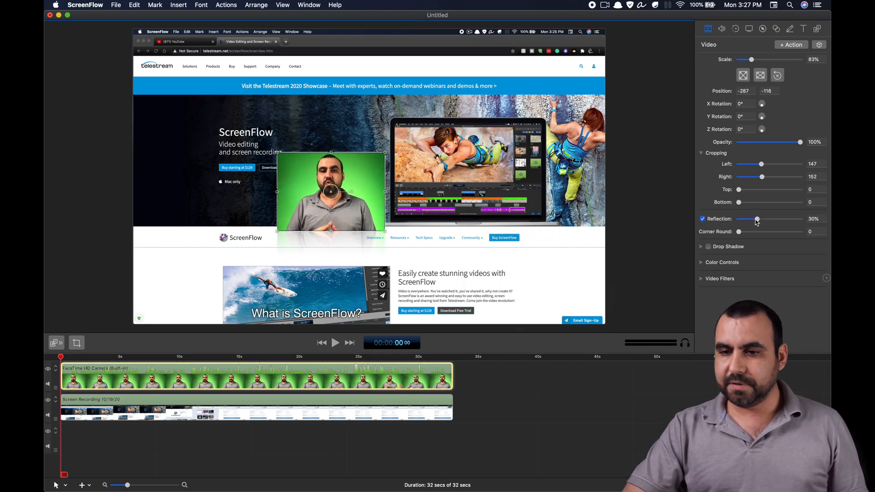
pyautogui.moveTo(756, 219); pyautogui.dragTo(743, 219)
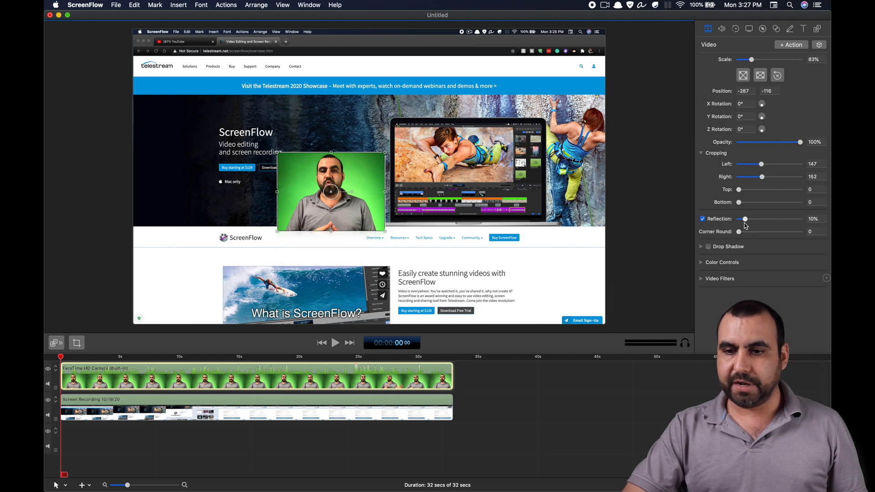
pyautogui.moveTo(742, 231); pyautogui.dragTo(759, 231)
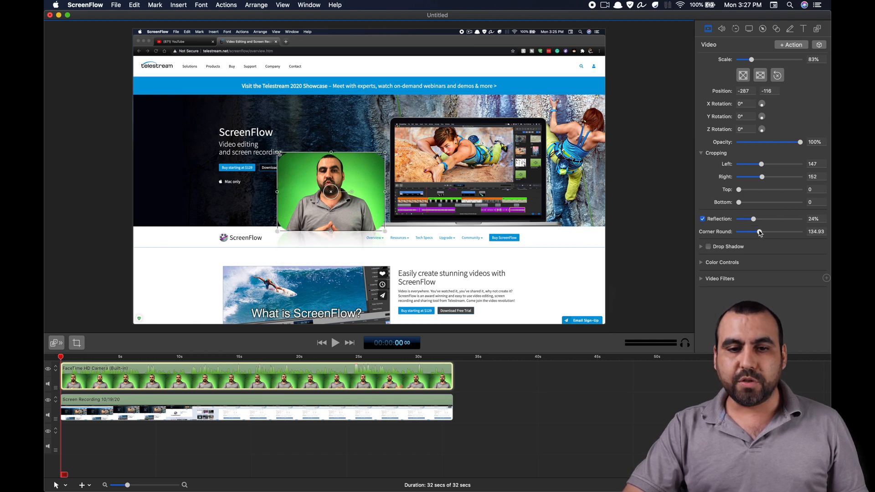
pyautogui.moveTo(765, 232); pyautogui.dragTo(757, 232)
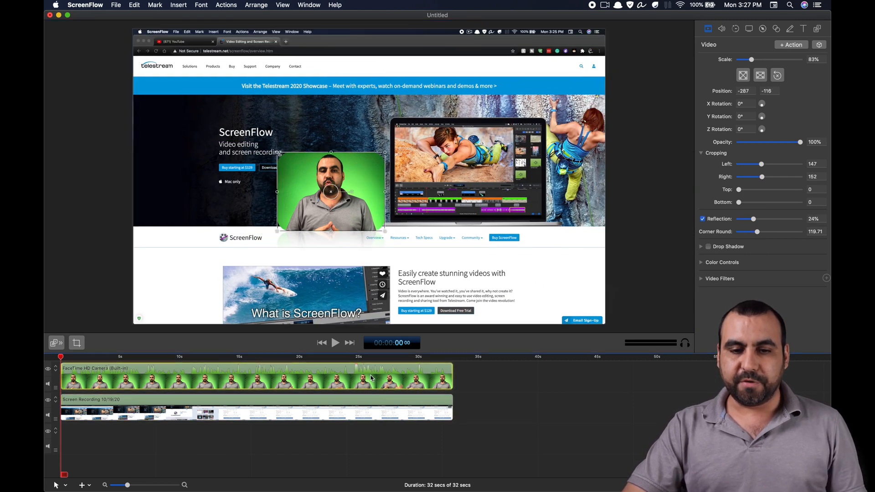
pyautogui.moveTo(330, 191); pyautogui.dragTo(337, 203)
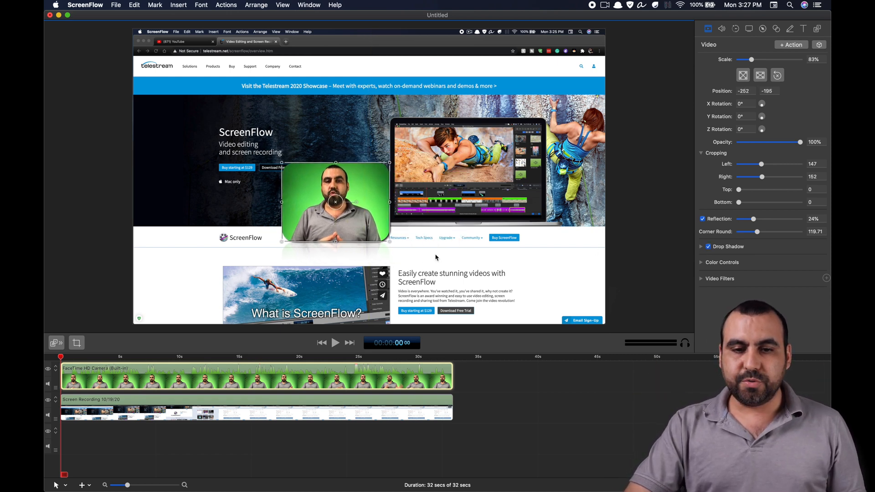
# Step: Raise the drop shadow offset to 150 and add a Chroma Key filter to remove the green background
pyautogui.click(700, 246)
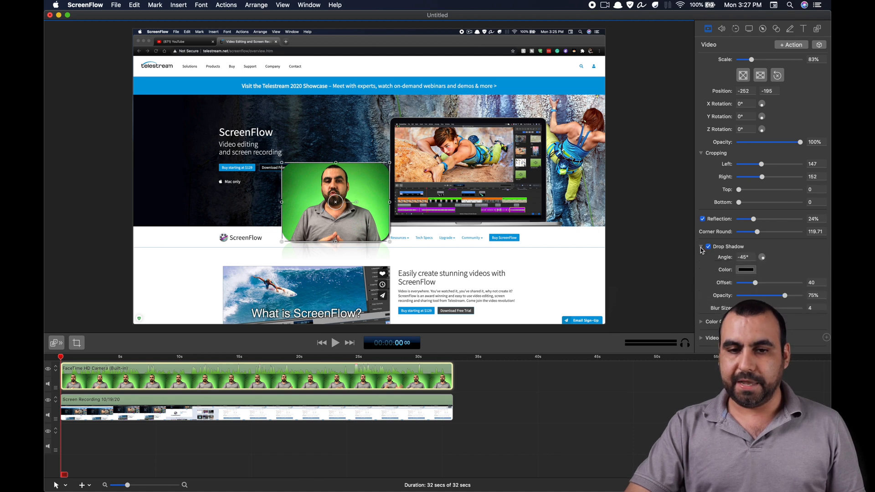
pyautogui.moveTo(753, 282); pyautogui.dragTo(766, 282)
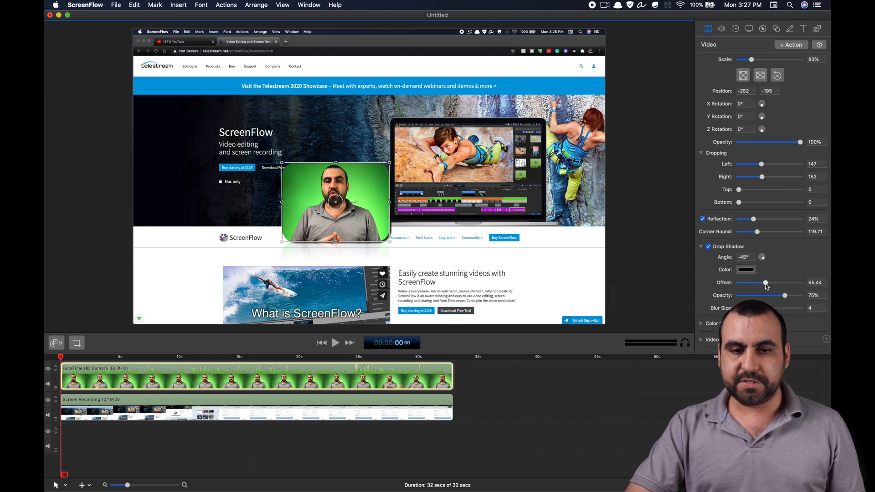
pyautogui.moveTo(765, 282); pyautogui.dragTo(809, 283)
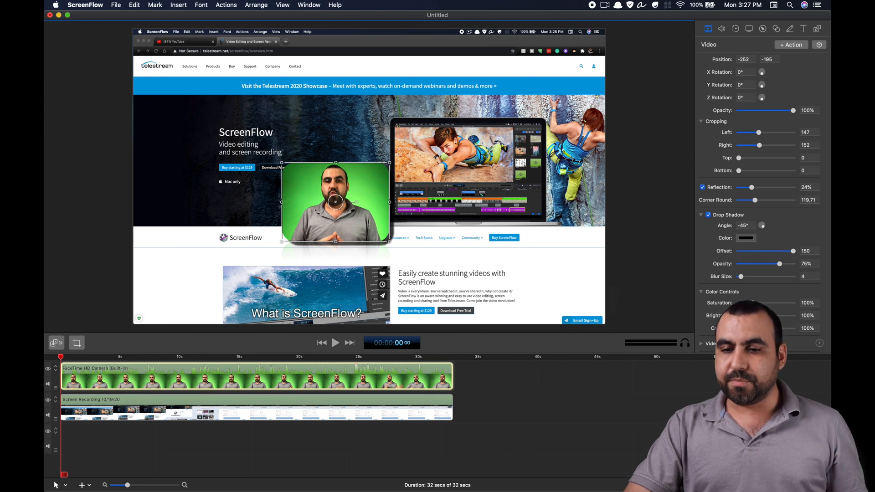
pyautogui.scroll(-3)
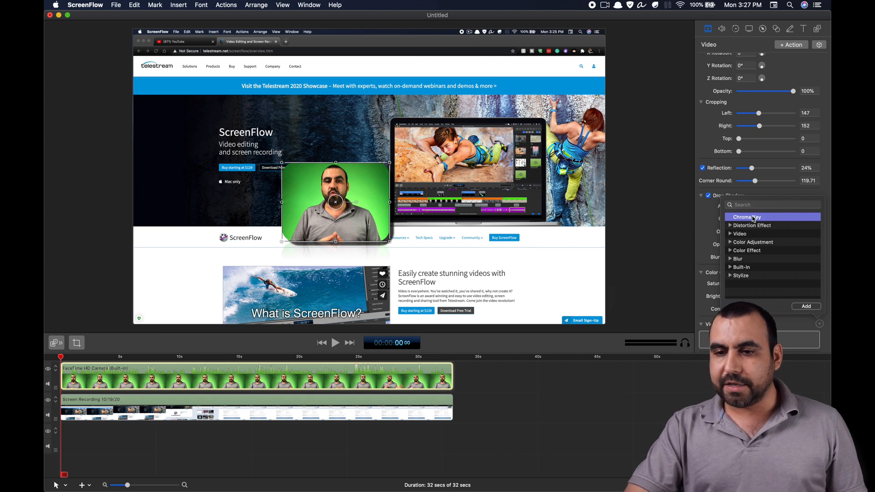
pyautogui.click(746, 217)
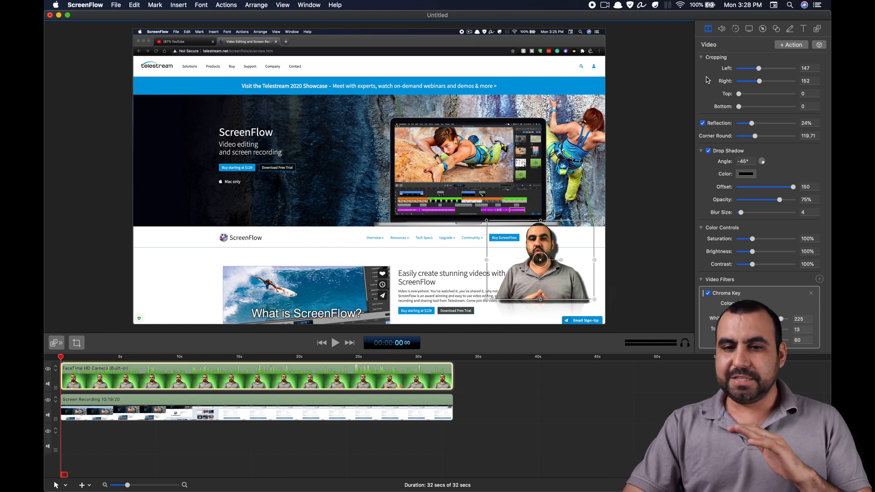
# Step: Browse the Video Motion, Screen Recording and Callout inspectors, then select the screen recording clip
pyautogui.click(720, 28)
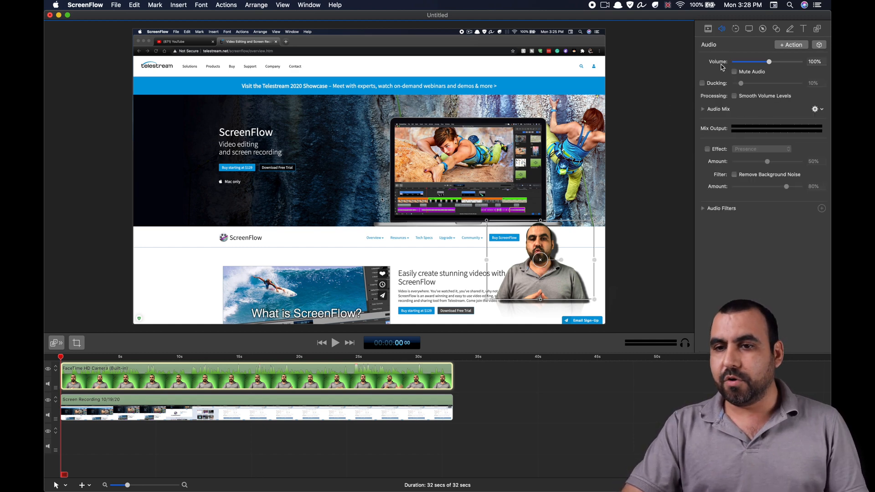
pyautogui.moveTo(769, 62)
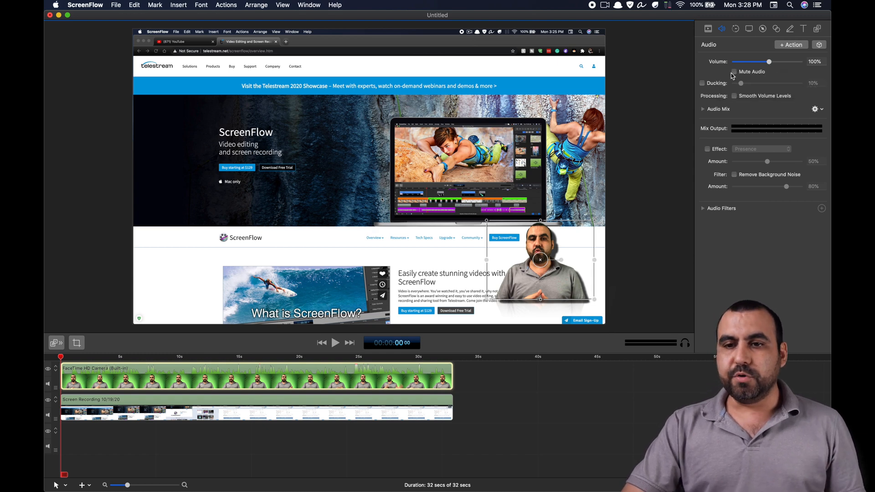
pyautogui.moveTo(701, 85)
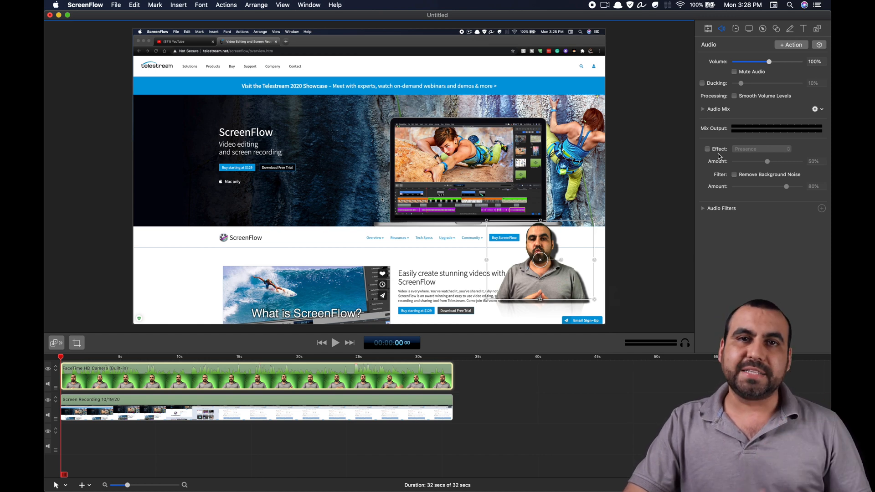
pyautogui.moveTo(722, 124)
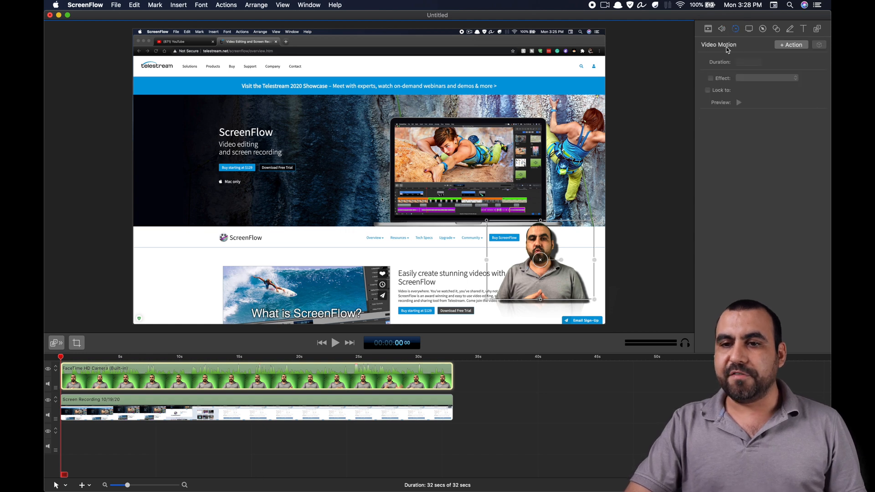
pyautogui.click(749, 29)
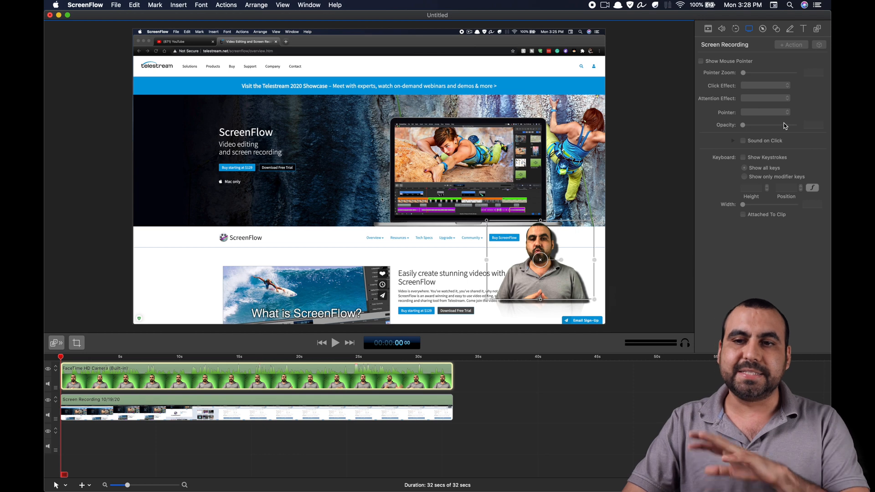
pyautogui.click(778, 28)
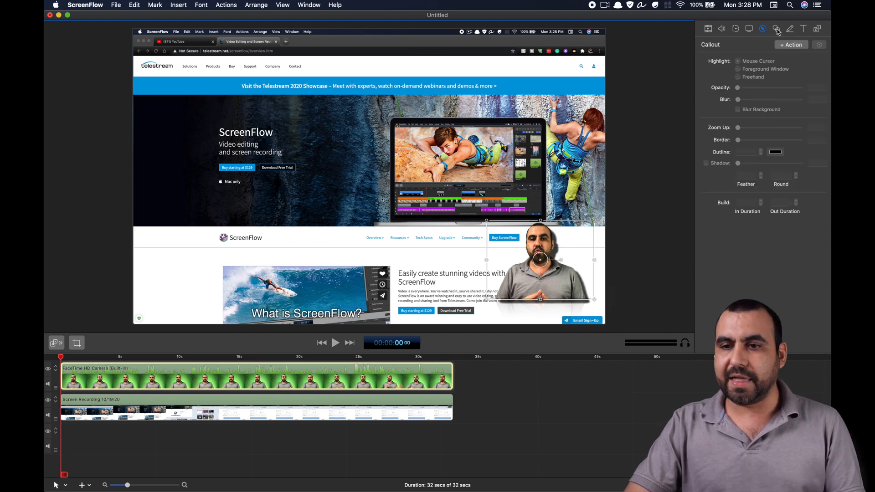
pyautogui.click(803, 28)
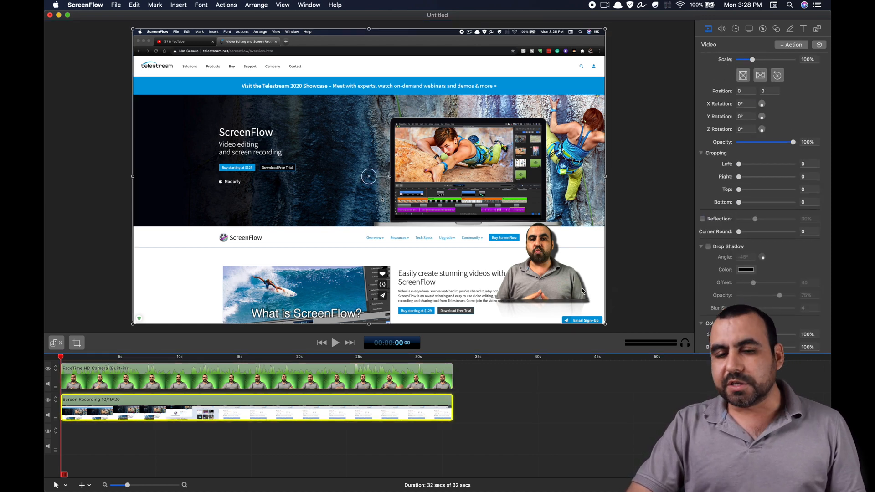
# Step: Choose a new canvas preset in Document Settings so the screen recording fills the frame at 107%
pyautogui.click(114, 5)
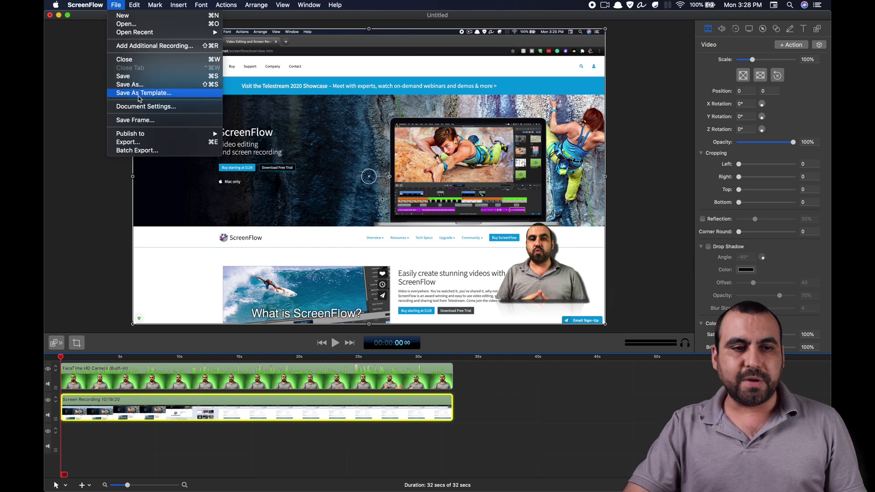
pyautogui.click(145, 105)
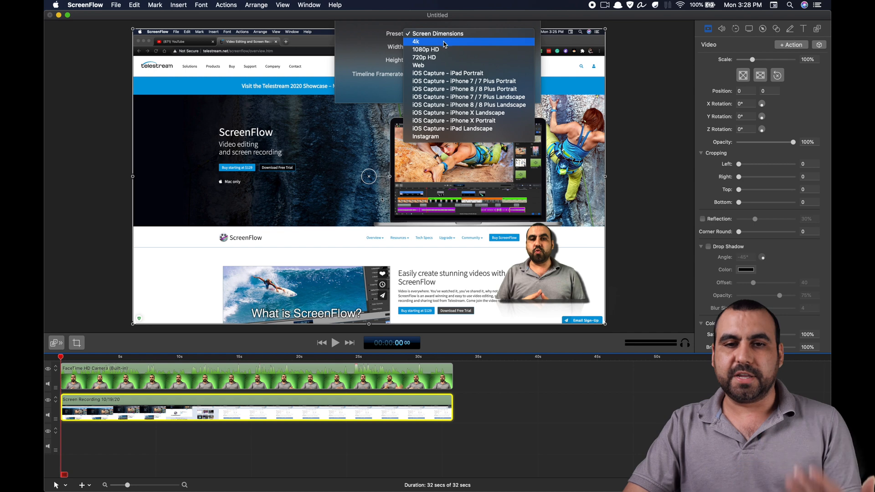
pyautogui.click(413, 42)
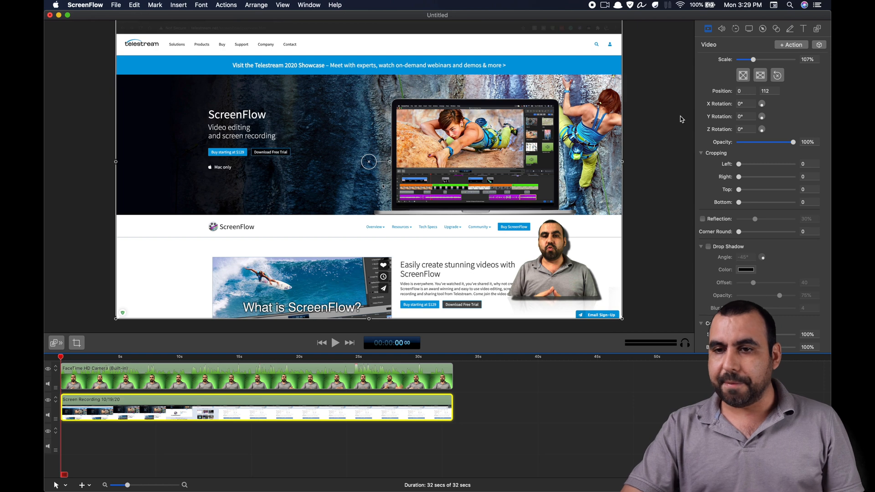
pyautogui.click(720, 28)
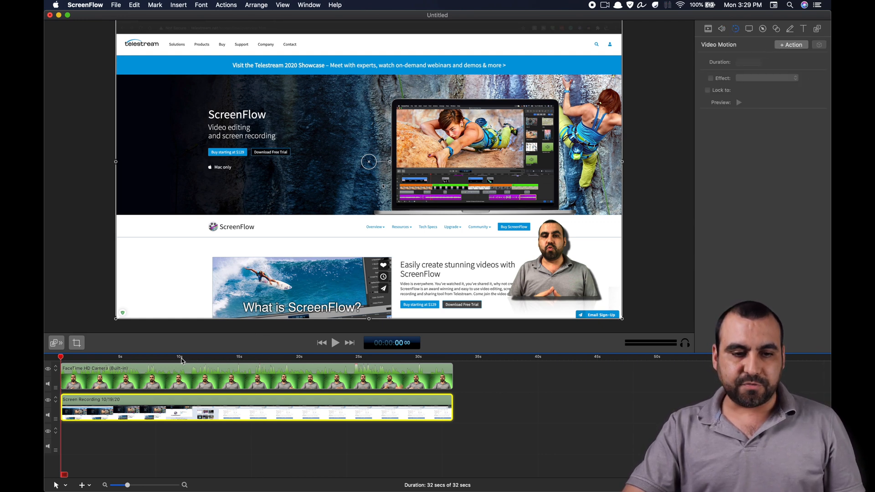
# Step: Add a Spring video motion action to the screen recording clip at about 12 seconds
pyautogui.click(208, 358)
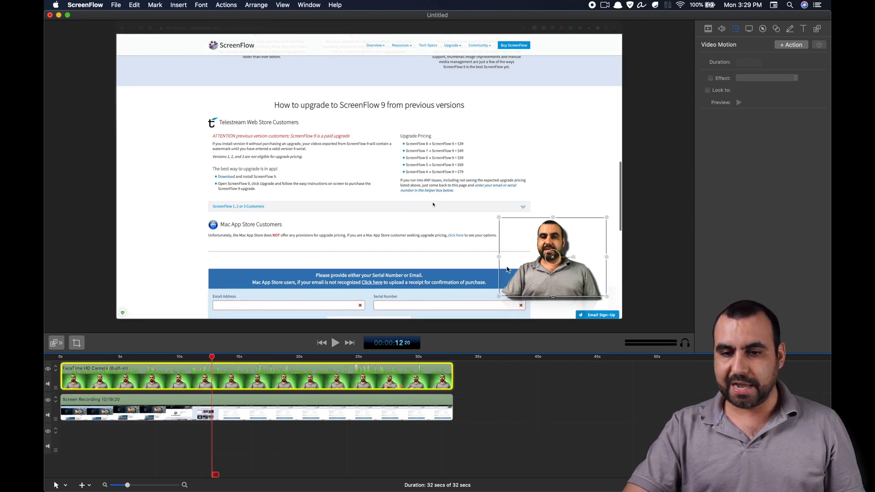
pyautogui.moveTo(552, 257); pyautogui.dragTo(560, 279)
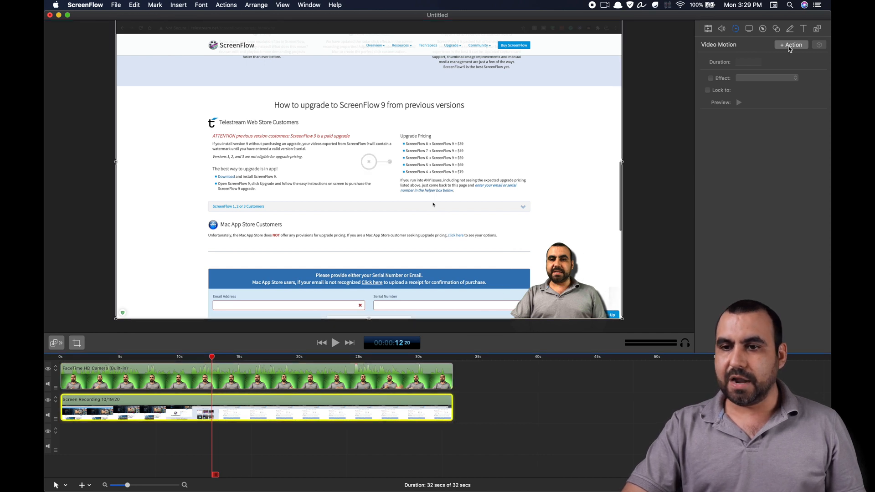
pyautogui.click(791, 44)
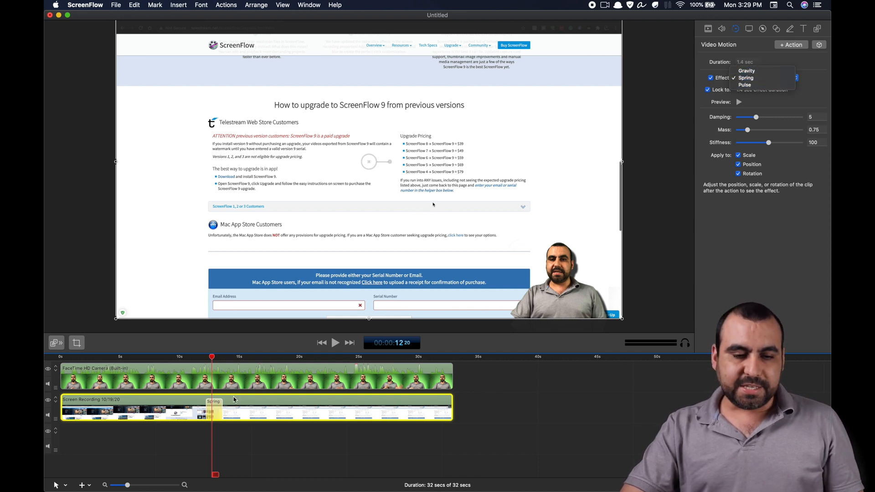
pyautogui.click(746, 78)
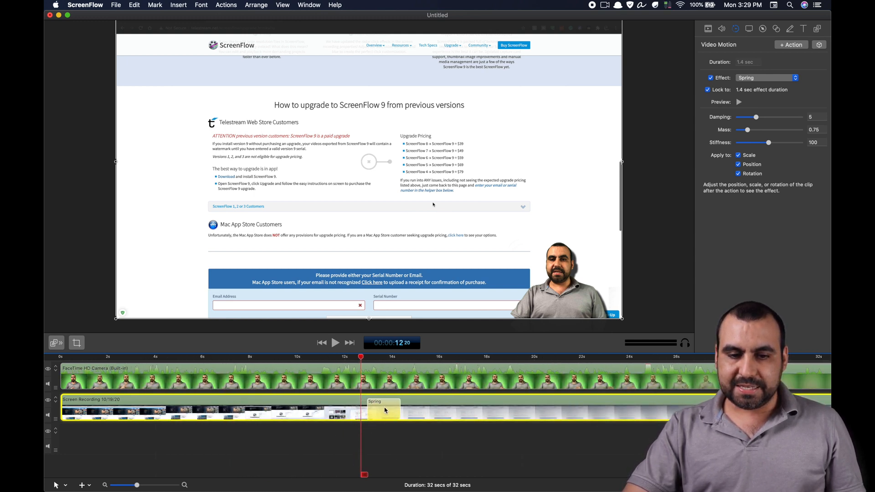
pyautogui.click(335, 342)
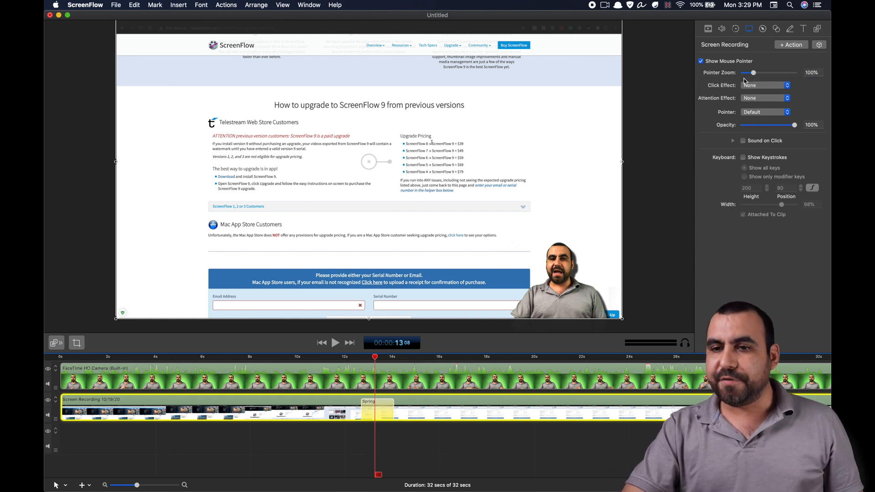
# Step: Set the Click Effect to Radar and preview a click around the 3-second mark
pyautogui.click(766, 86)
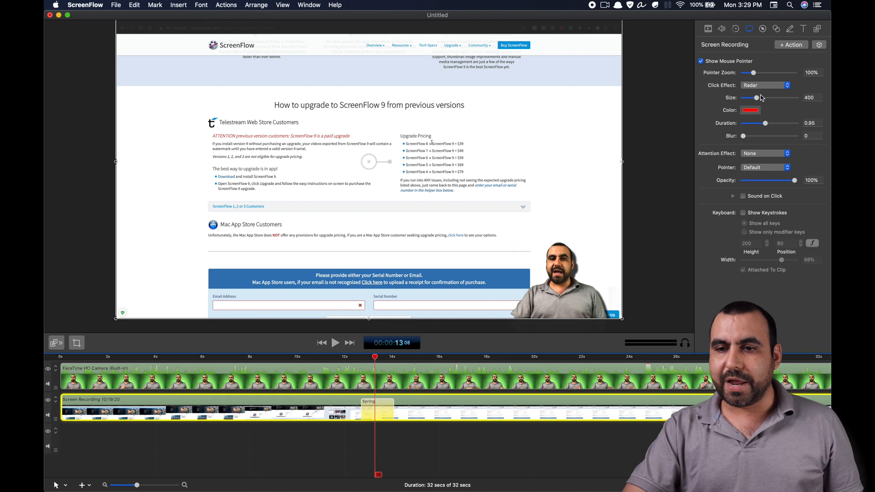
pyautogui.moveTo(564, 334)
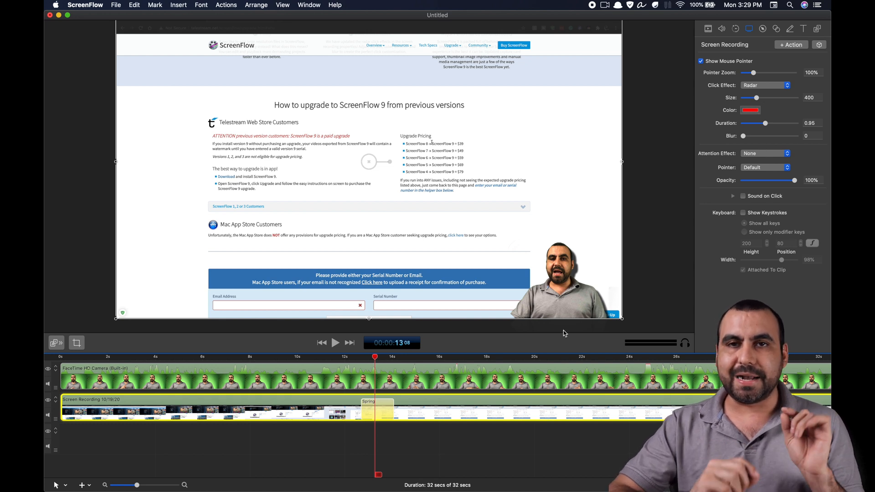
pyautogui.click(334, 342)
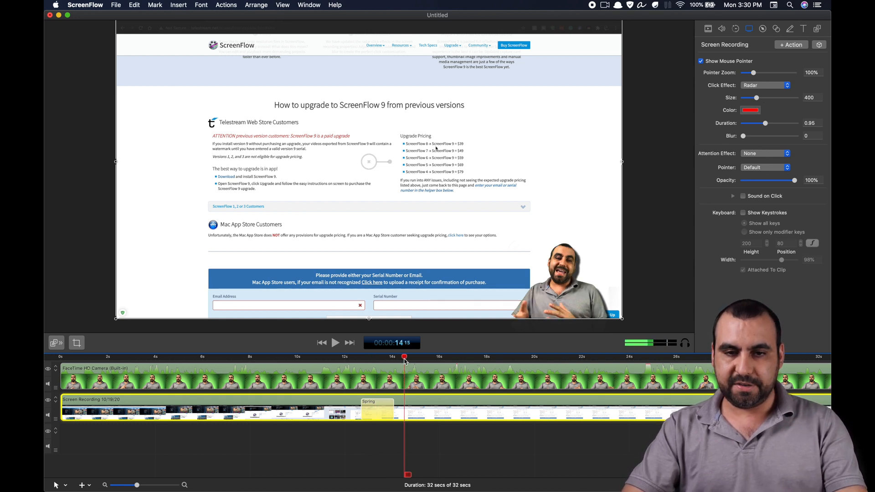
pyautogui.click(335, 343)
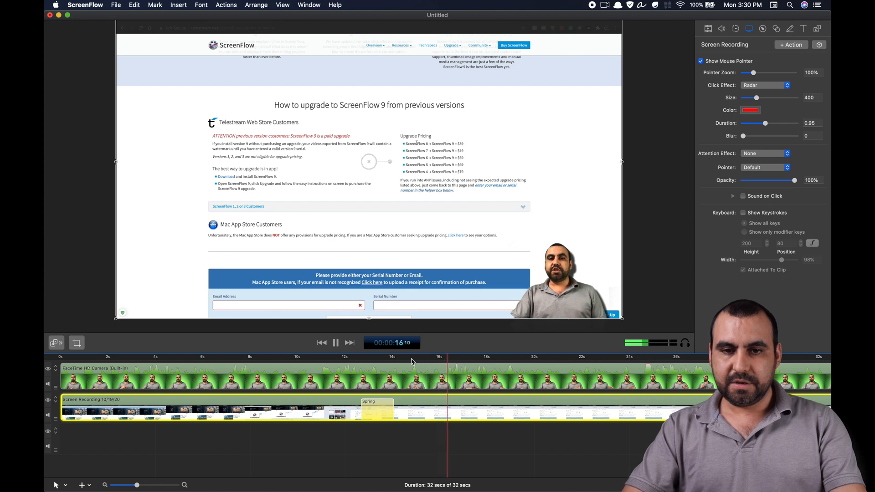
pyautogui.click(137, 358)
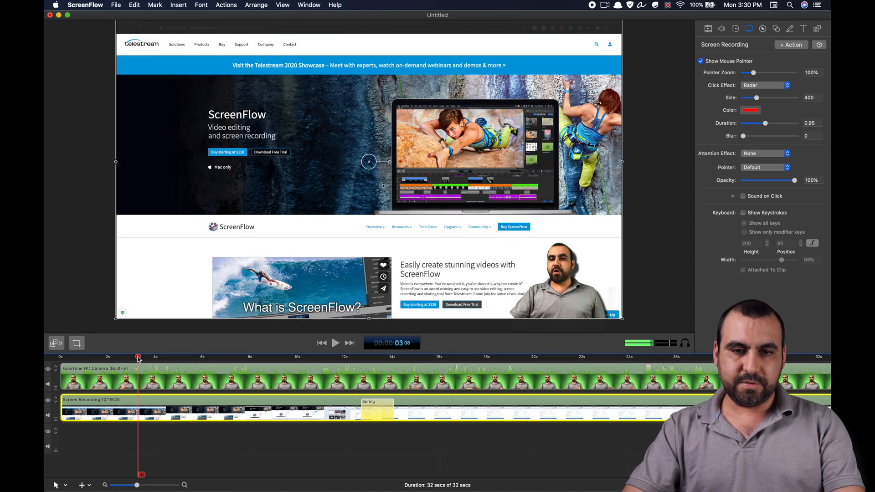
pyautogui.moveTo(138, 357); pyautogui.dragTo(190, 357)
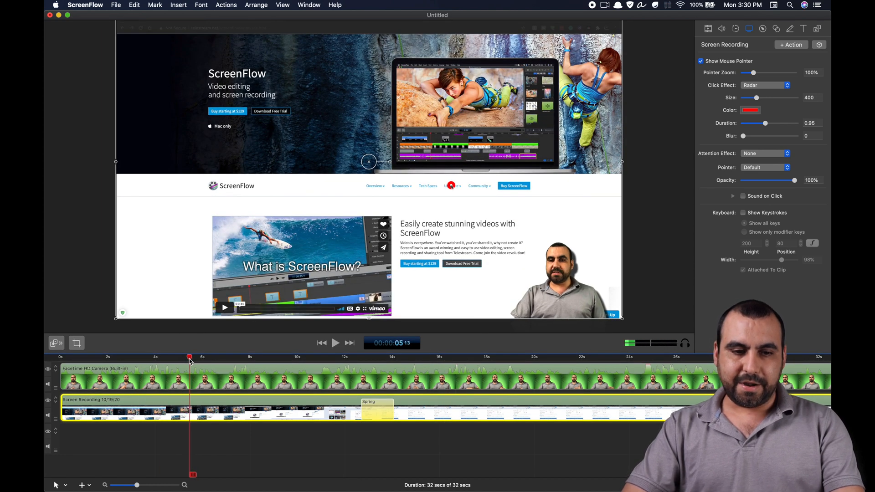
pyautogui.click(335, 343)
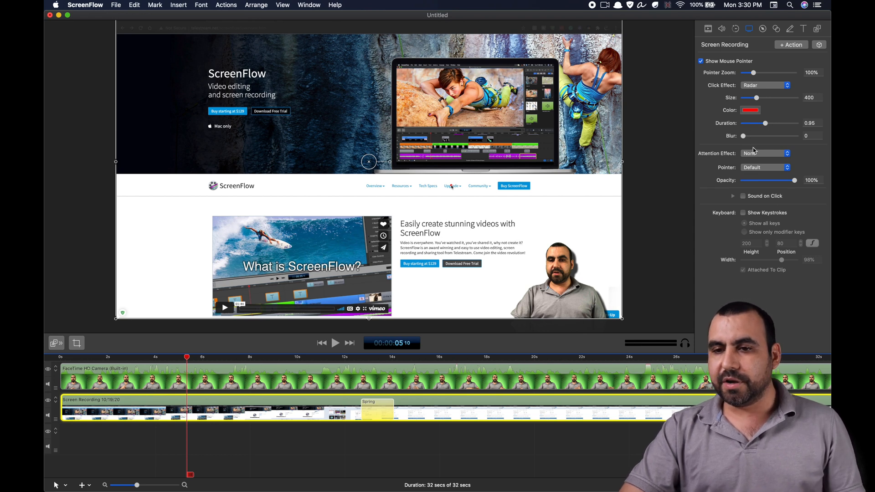
# Step: Try a Circle attention effect, inspect it in playback, then set Attention Effect back to None
pyautogui.click(766, 85)
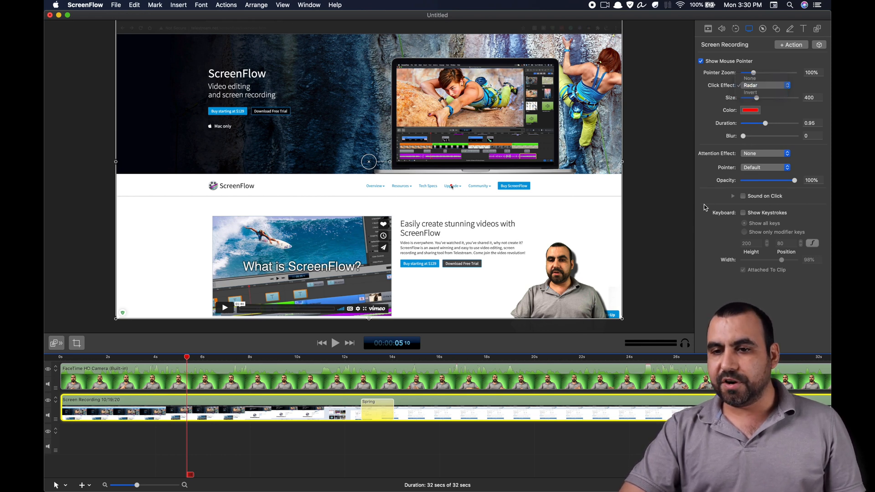
pyautogui.click(764, 153)
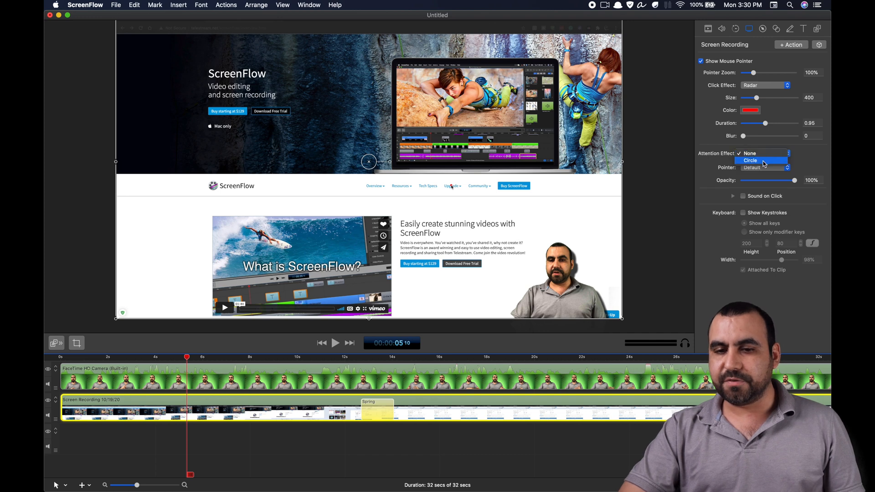
pyautogui.click(750, 161)
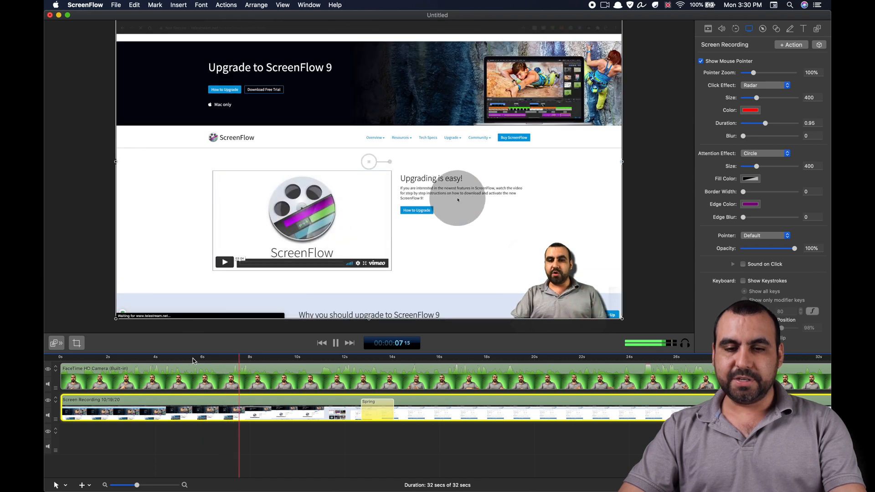
pyautogui.click(335, 343)
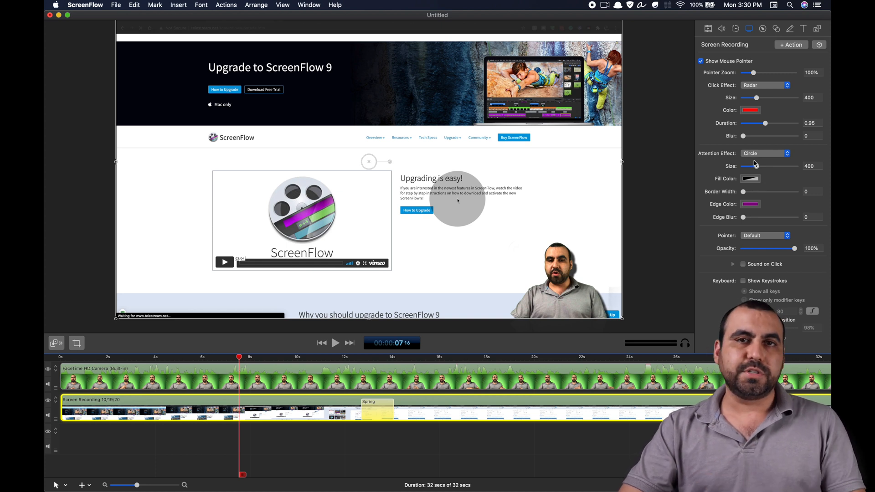
pyautogui.click(765, 153)
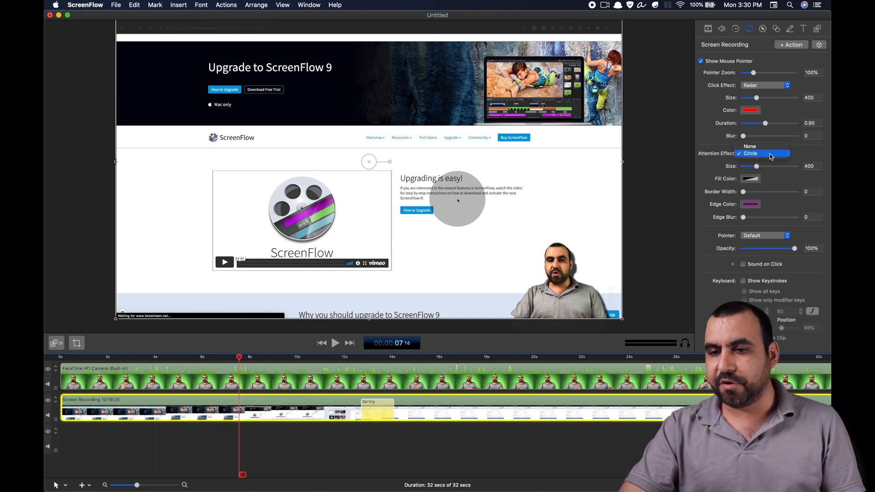
pyautogui.click(749, 146)
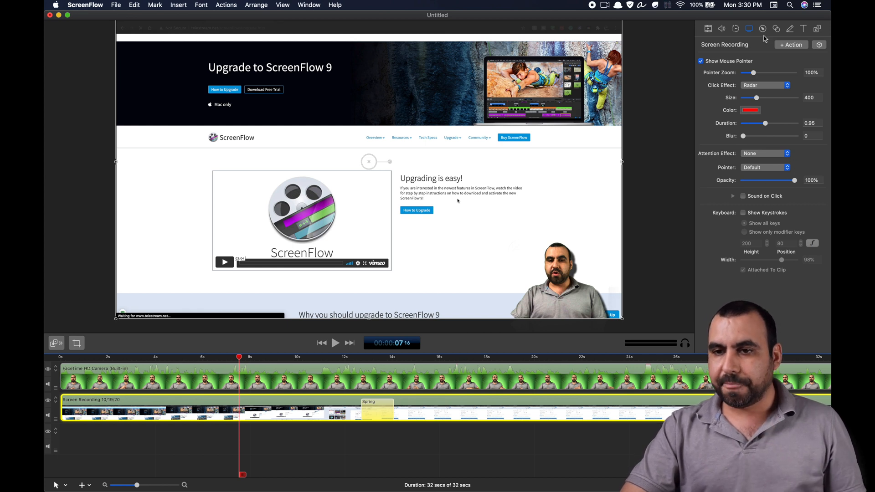
# Step: Set a red Radar click effect and add a Callout action to the screen recording
pyautogui.click(762, 28)
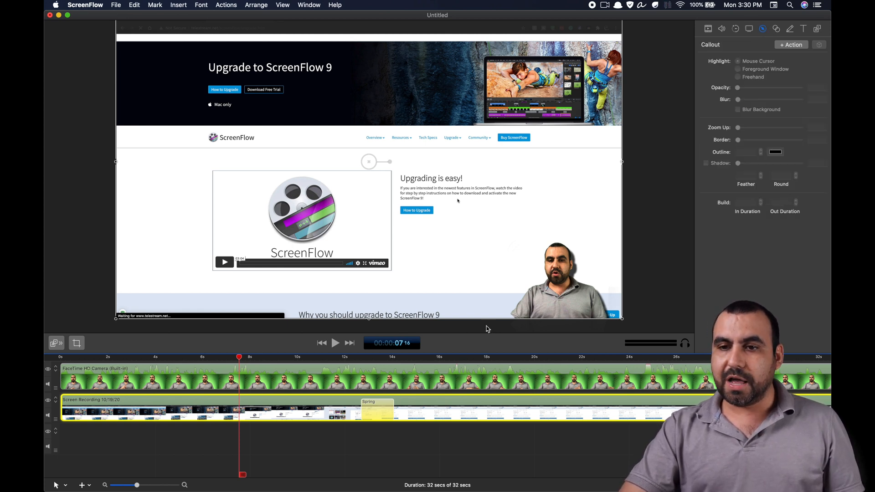
pyautogui.click(749, 29)
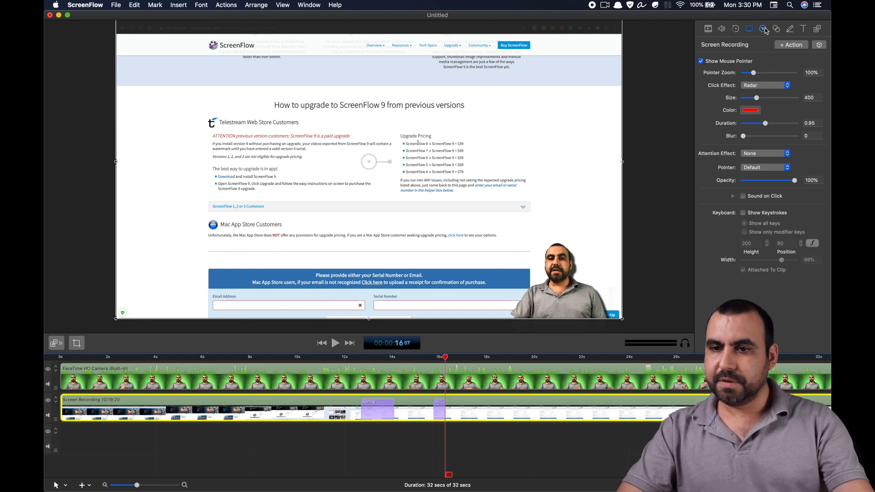
pyautogui.click(762, 28)
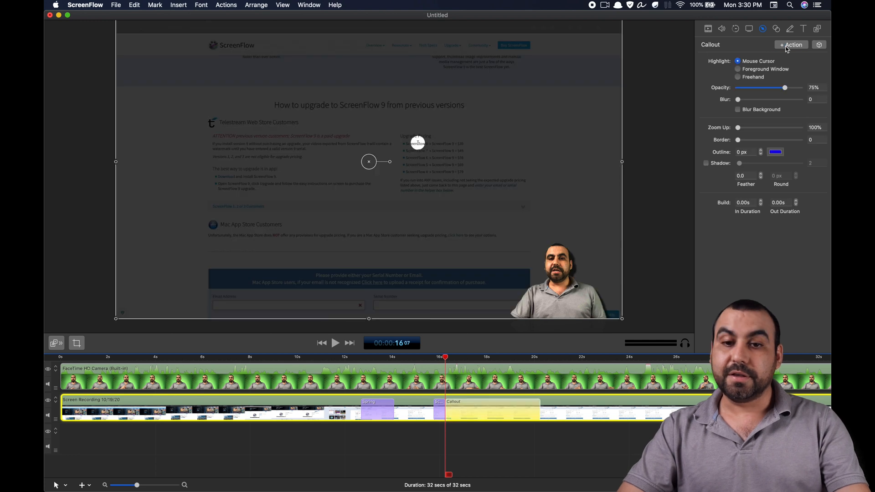
pyautogui.moveTo(510, 169)
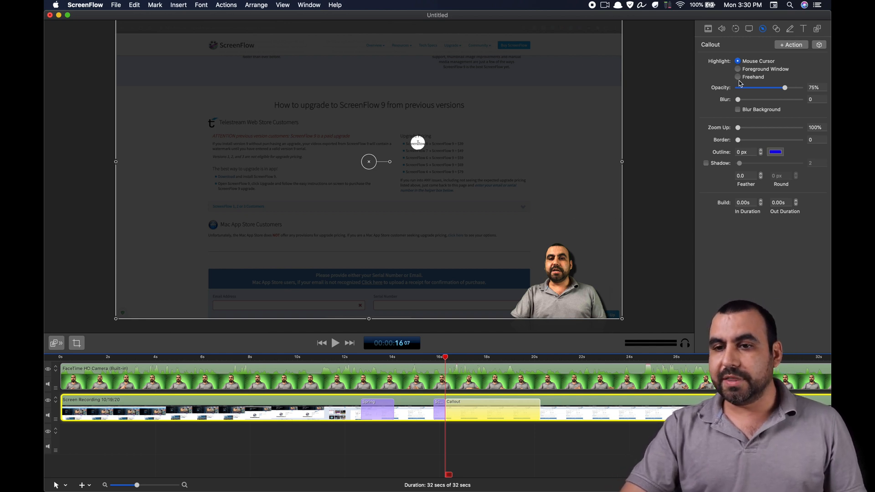
# Step: Make the callout Freehand with Opacity 0, paint a blur over the upgrade prices and preview it
pyautogui.click(737, 76)
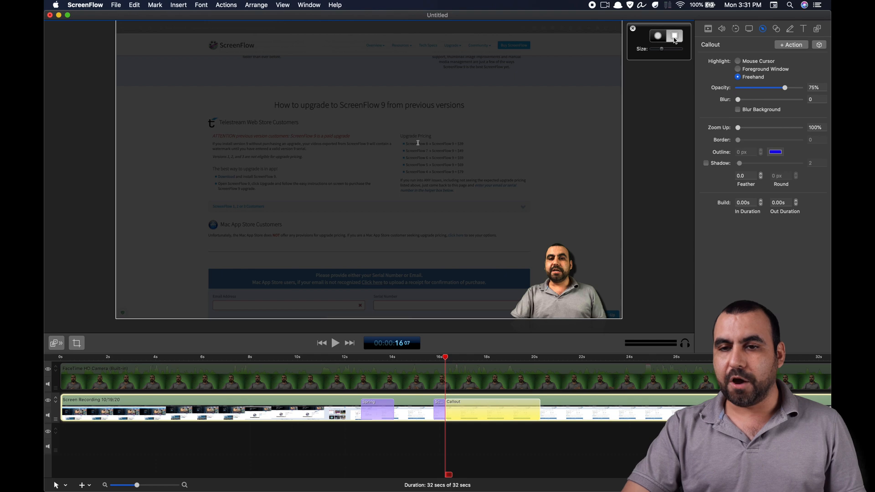
pyautogui.moveTo(782, 88); pyautogui.dragTo(737, 87)
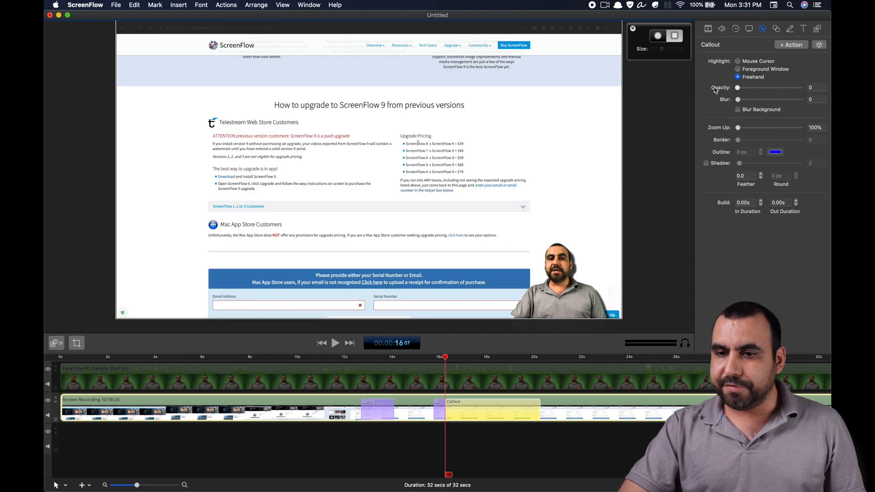
pyautogui.moveTo(739, 99); pyautogui.dragTo(772, 99)
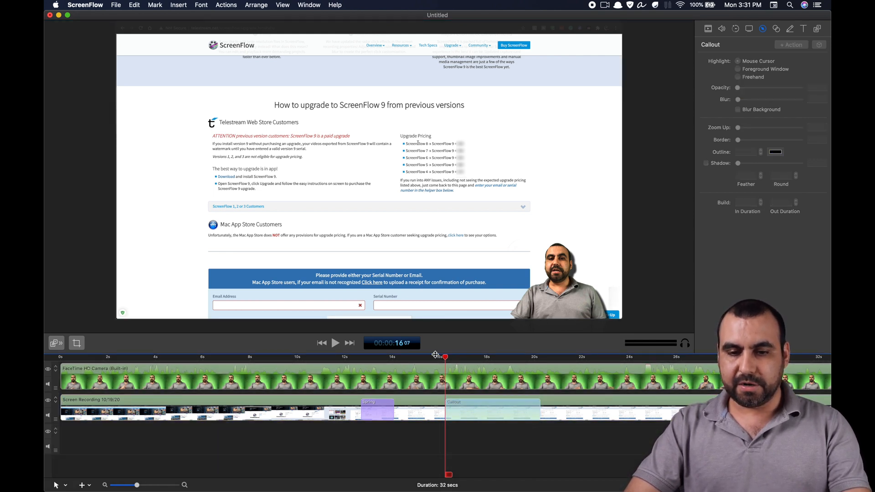
pyautogui.click(334, 343)
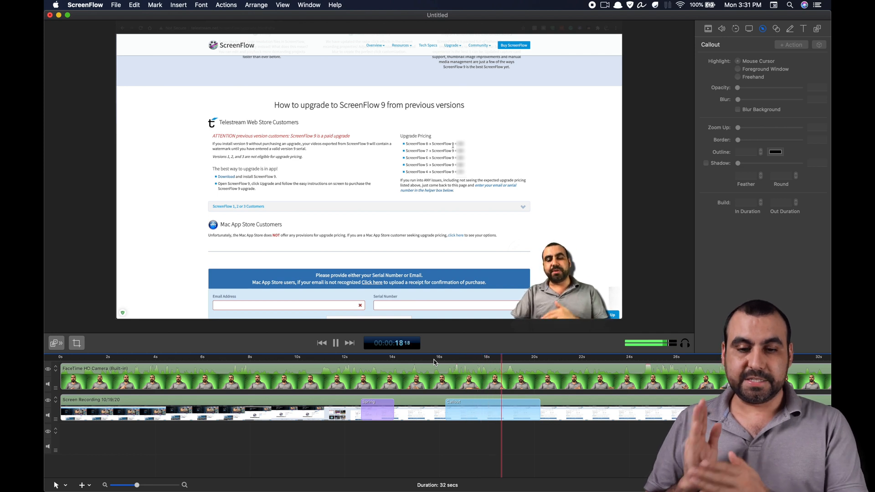
pyautogui.click(336, 343)
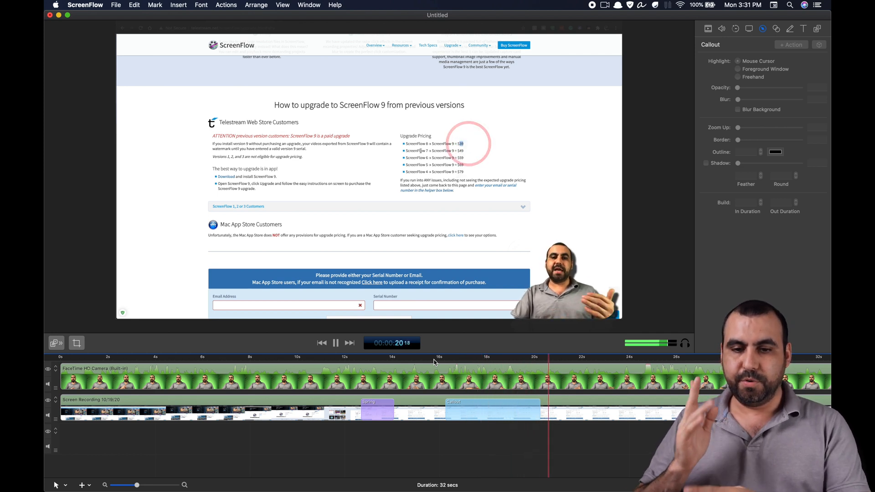
pyautogui.click(335, 342)
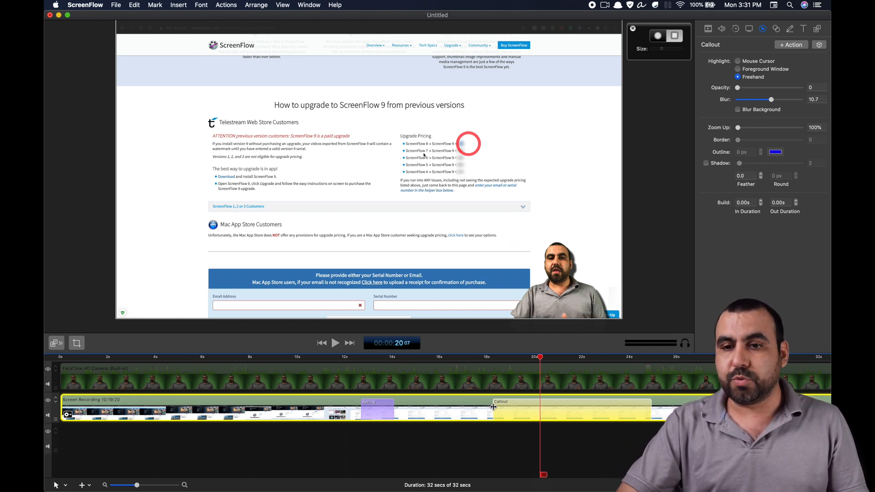
pyautogui.moveTo(574, 438)
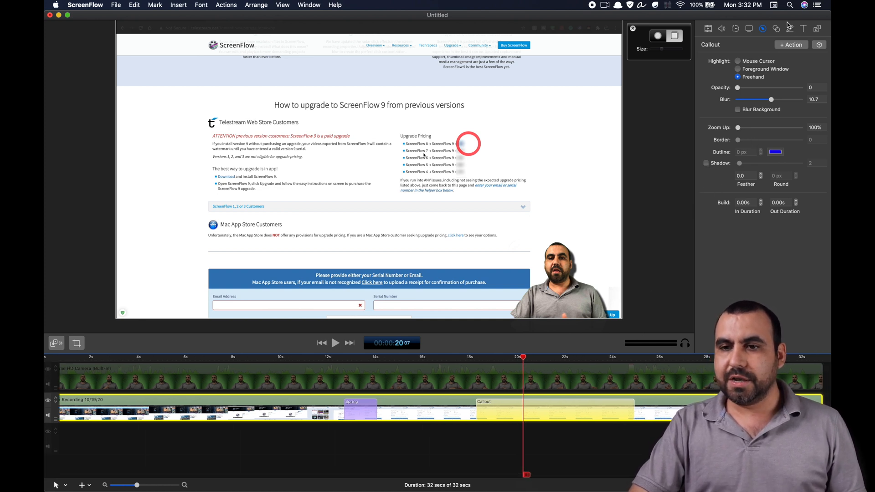
# Step: Add an annotations clip near 20 seconds and draw blue lines over the upgrade page
pyautogui.click(775, 28)
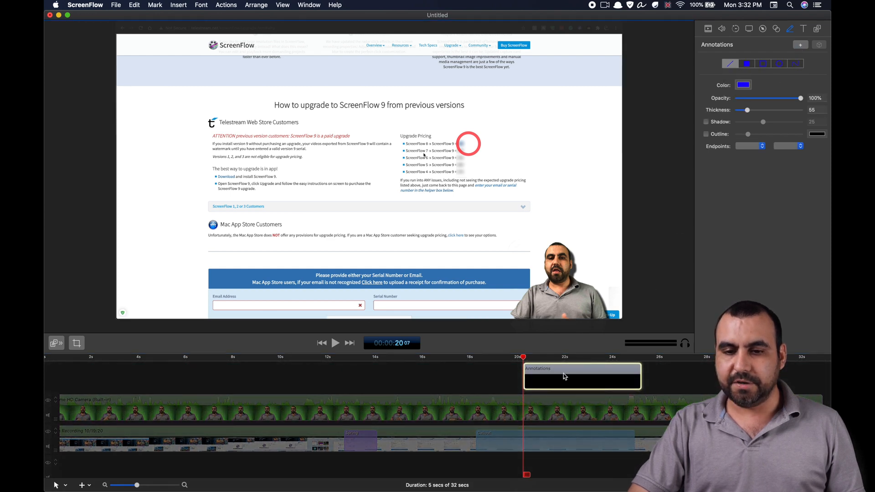
pyautogui.moveTo(366, 165); pyautogui.dragTo(515, 220)
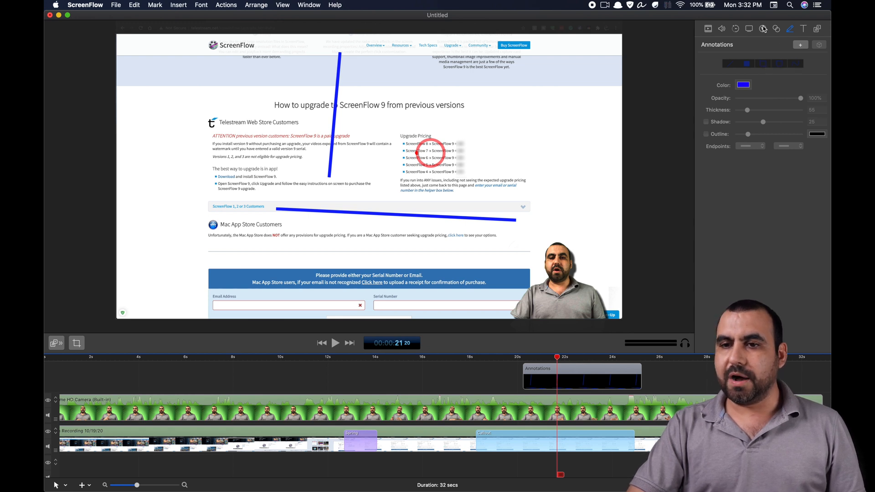
pyautogui.click(804, 28)
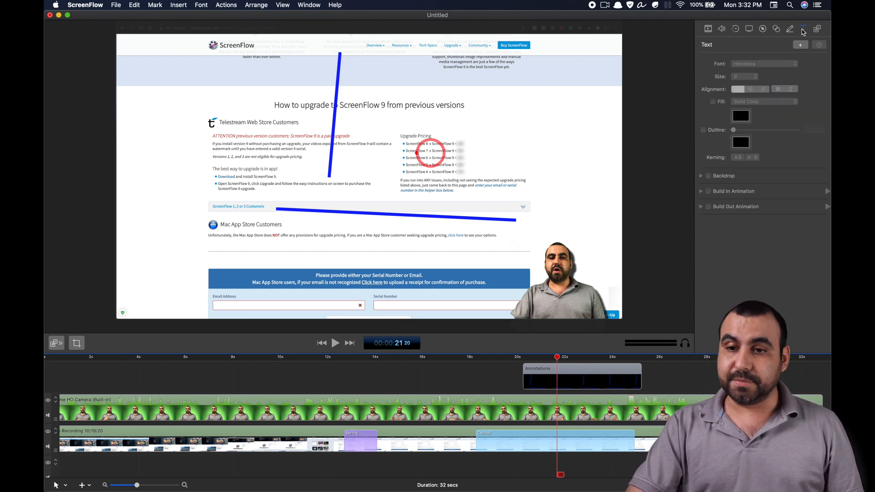
pyautogui.moveTo(354, 365)
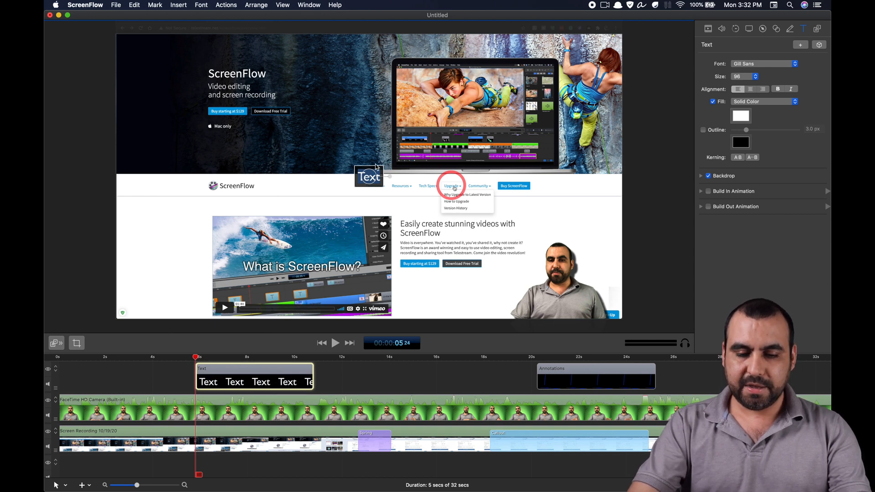
# Step: Enter the title text 'CHECK THIS OUT' and drag it to the lower-left corner of the video
pyautogui.write('CHECK THIS OUT')
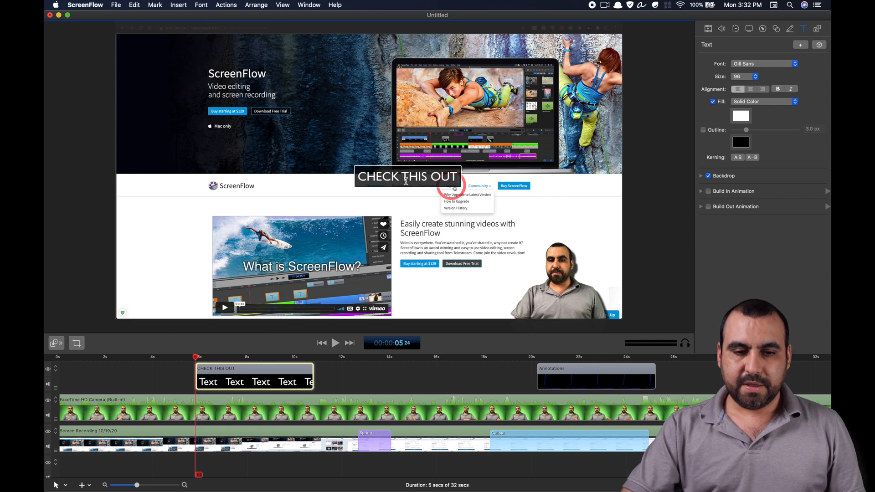
pyautogui.moveTo(406, 176); pyautogui.dragTo(224, 168)
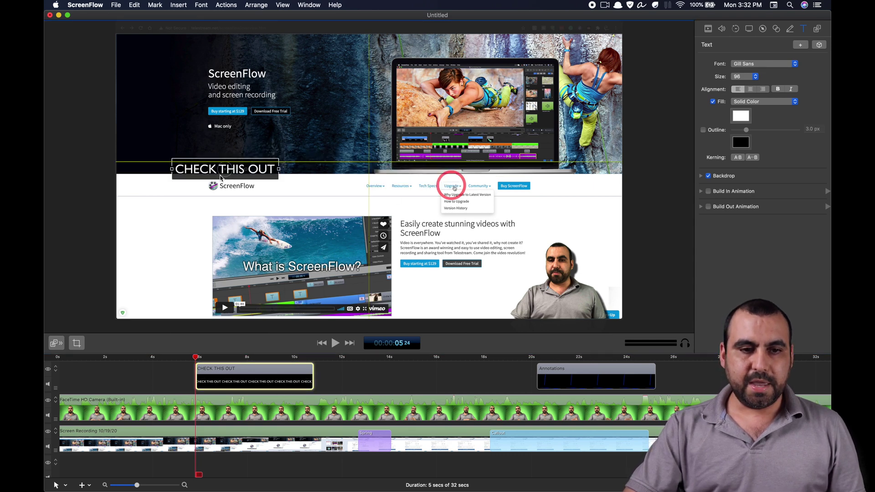
pyautogui.moveTo(225, 169); pyautogui.dragTo(184, 295)
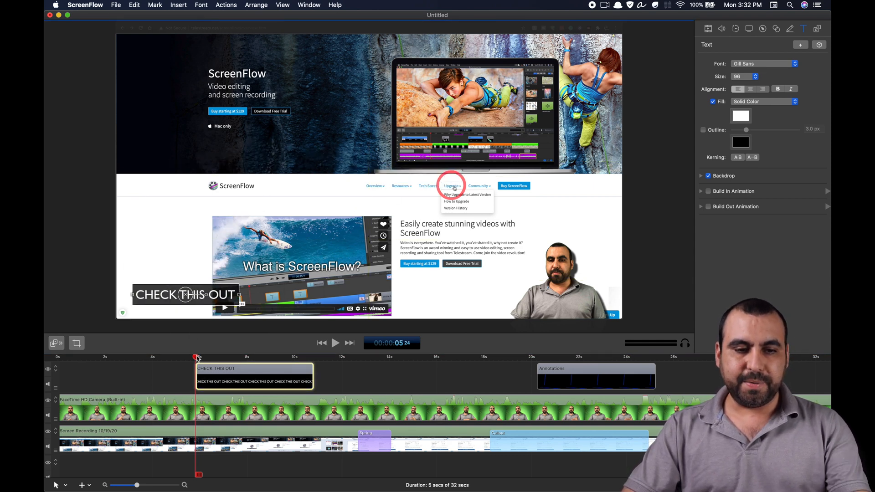
# Step: Preview the title, select its clip and review the Font menu in the Text inspector
pyautogui.click(336, 342)
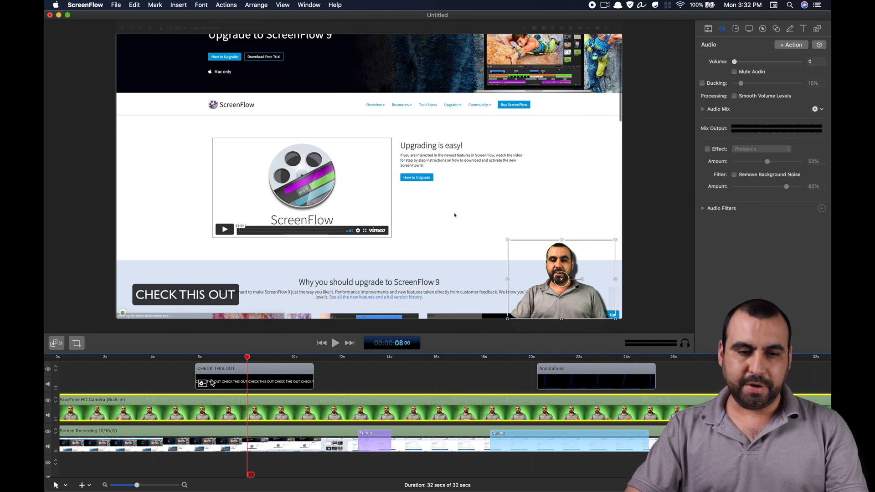
pyautogui.click(253, 379)
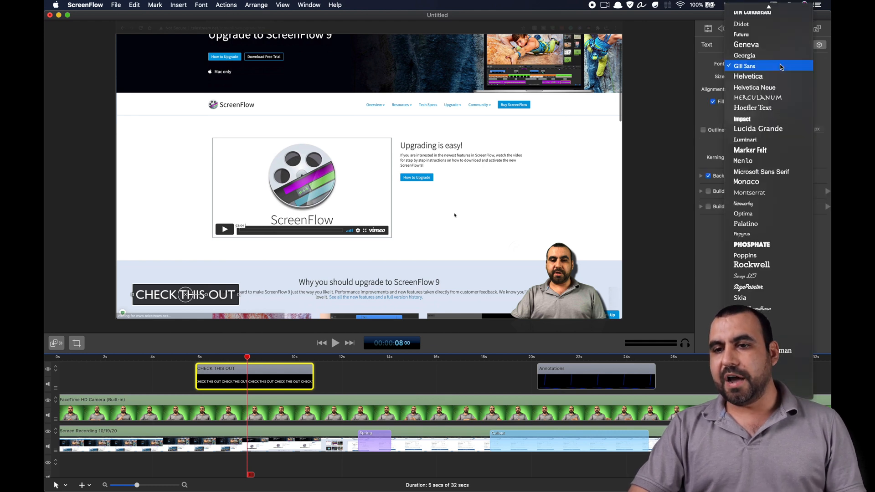
pyautogui.click(745, 65)
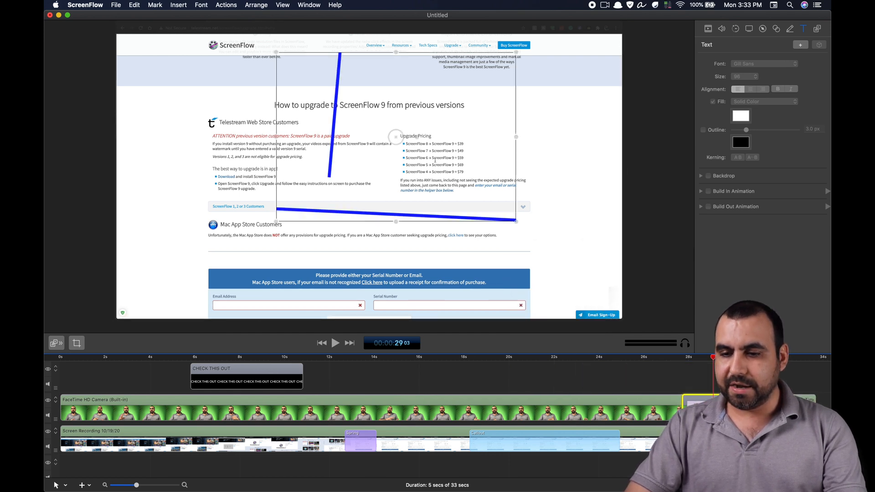
# Step: Preview the new transition at the end of the FaceTime HD Camera clip twice from just before it
pyautogui.click(679, 357)
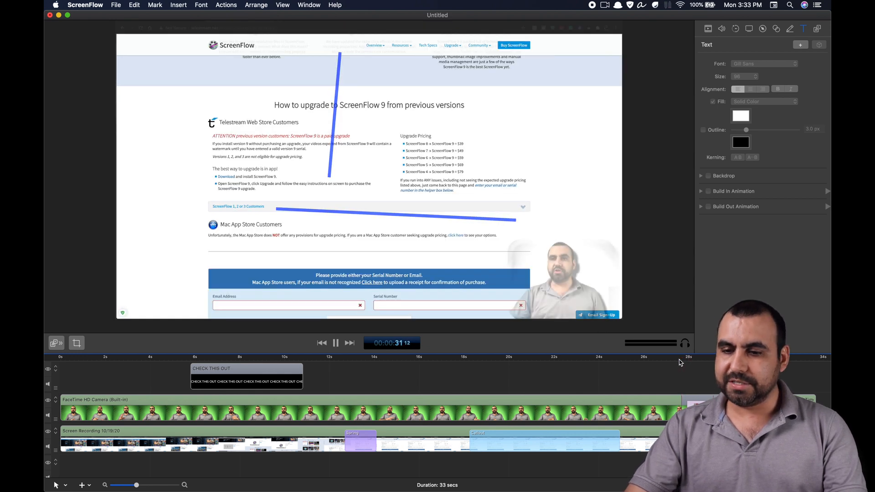
pyautogui.click(335, 343)
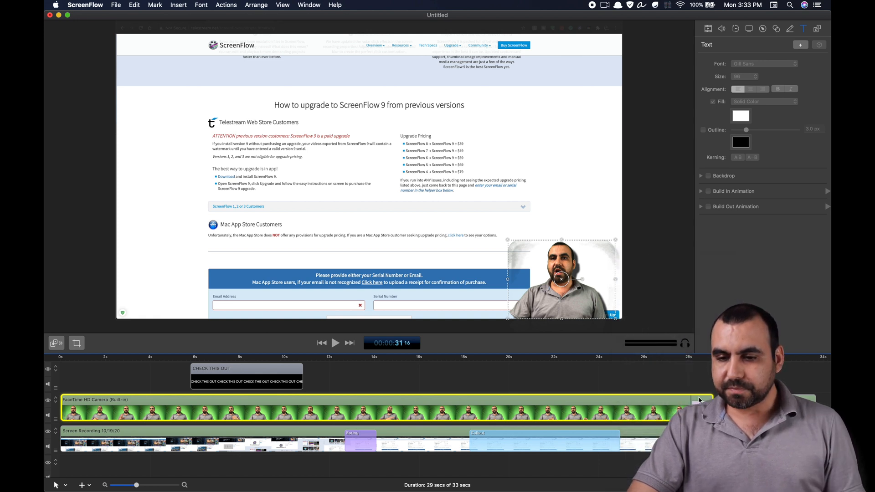
pyautogui.click(689, 357)
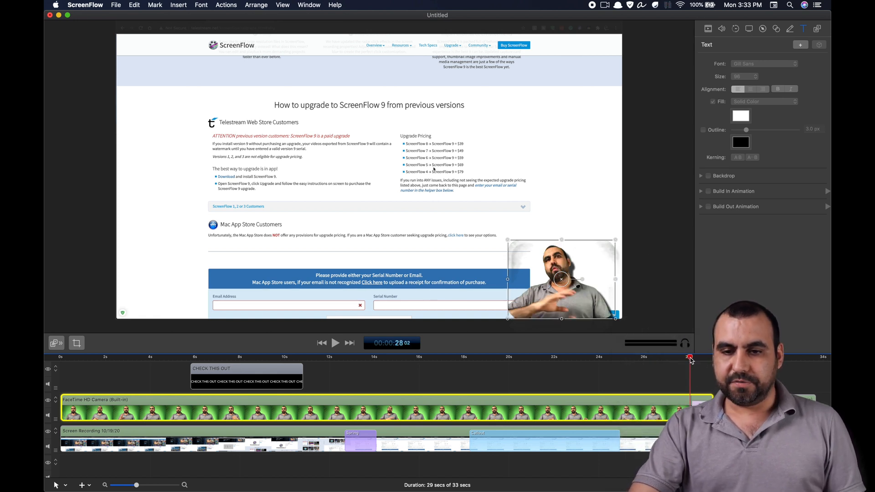
pyautogui.click(336, 342)
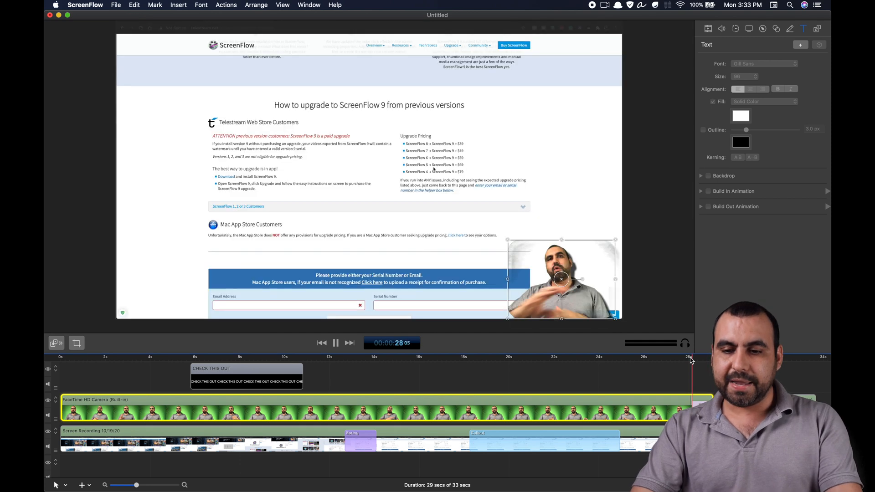
pyautogui.click(335, 343)
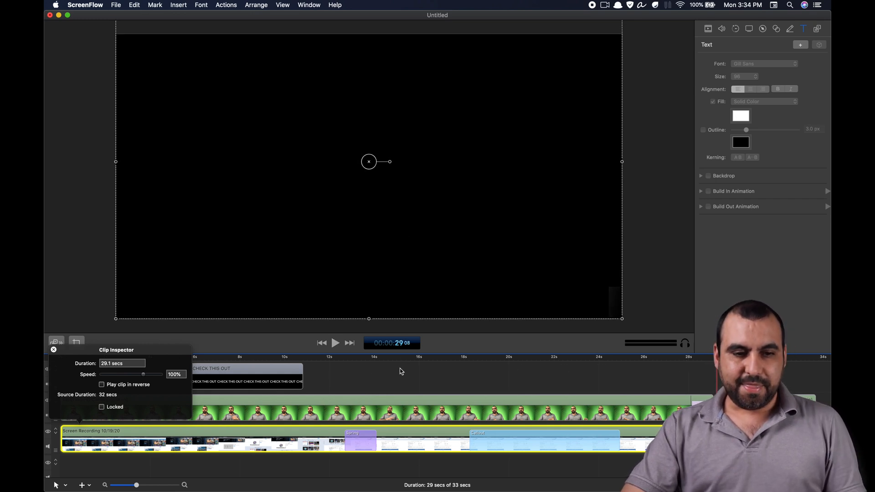
pyautogui.click(53, 350)
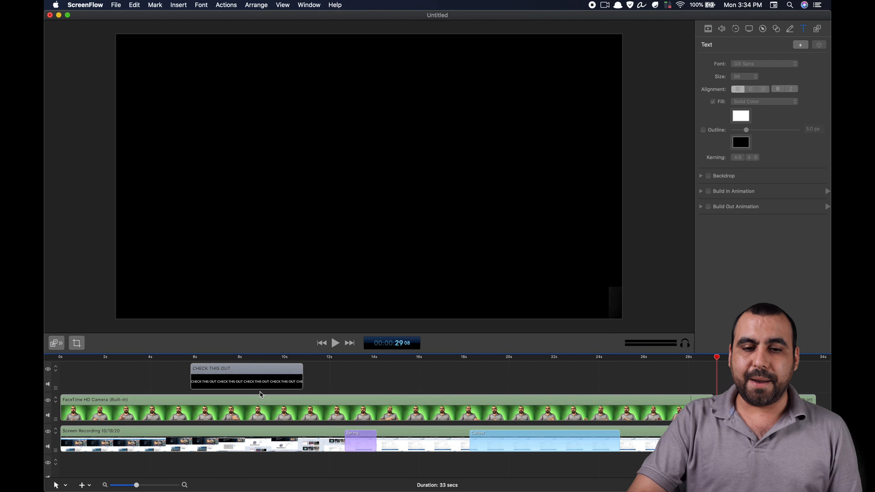
pyautogui.click(359, 357)
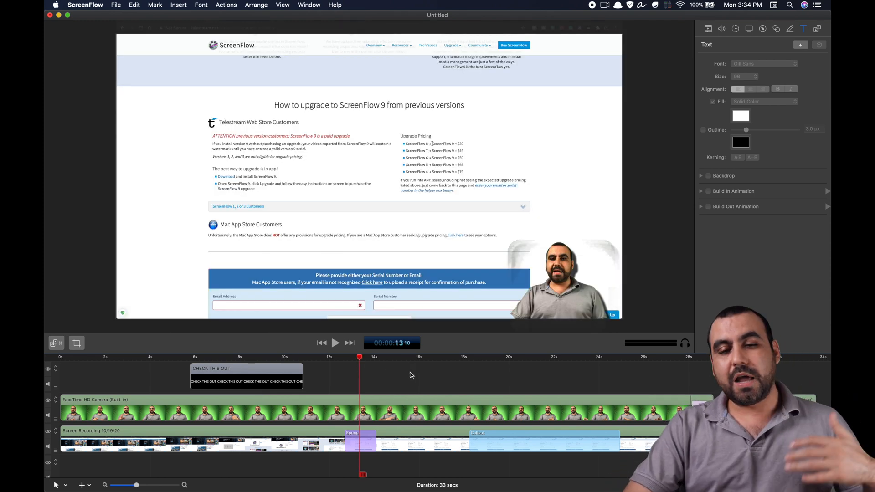
pyautogui.click(411, 357)
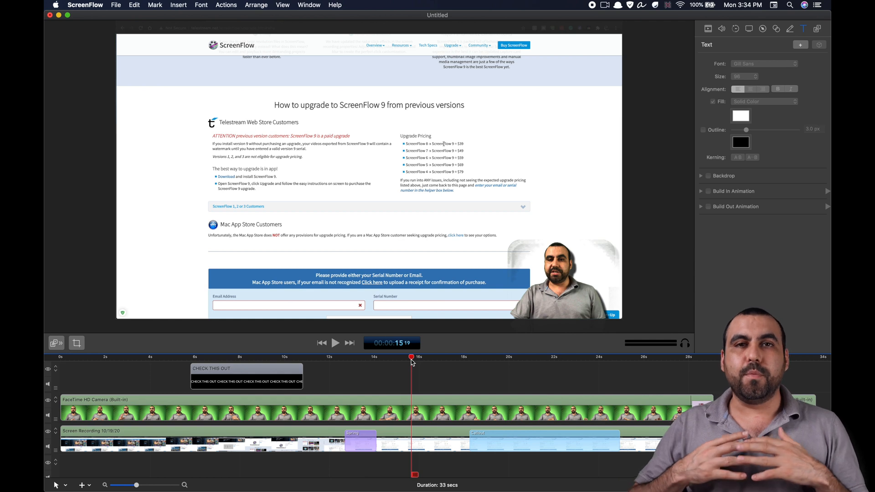